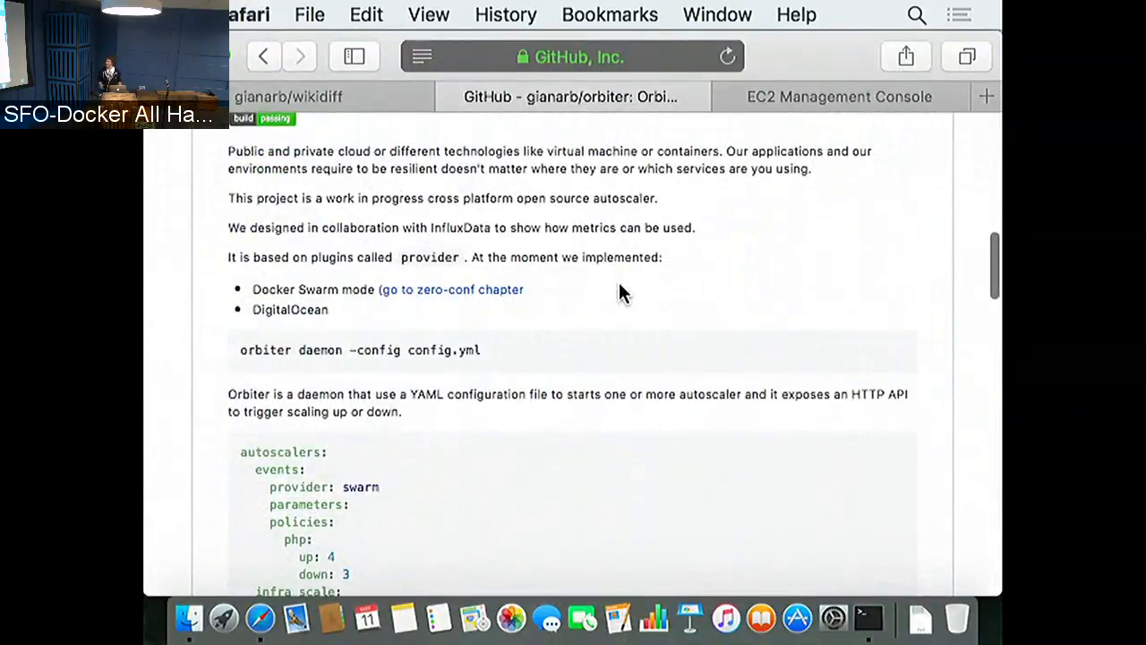
Step: Scroll the orbiter README down to the project intro and the YAML autoscaler example
scroll("down", 3)
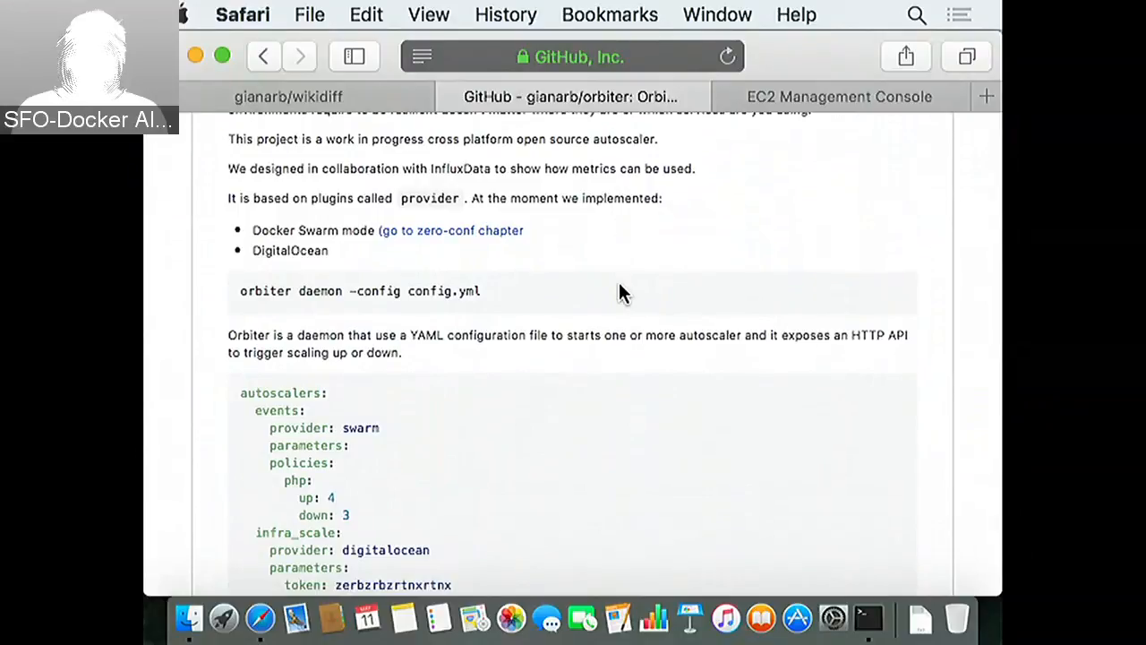
Step: Scroll the README past the full YAML example to the Vocabulary and HTTP API sections
scroll("down", 3)
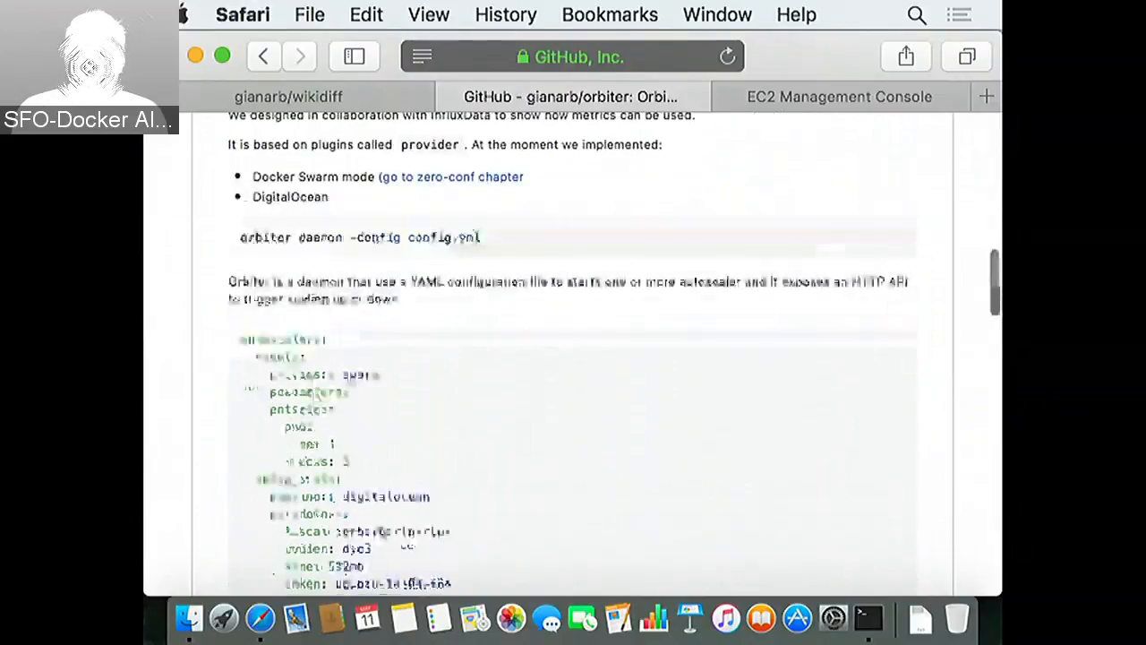
scroll("down", 3)
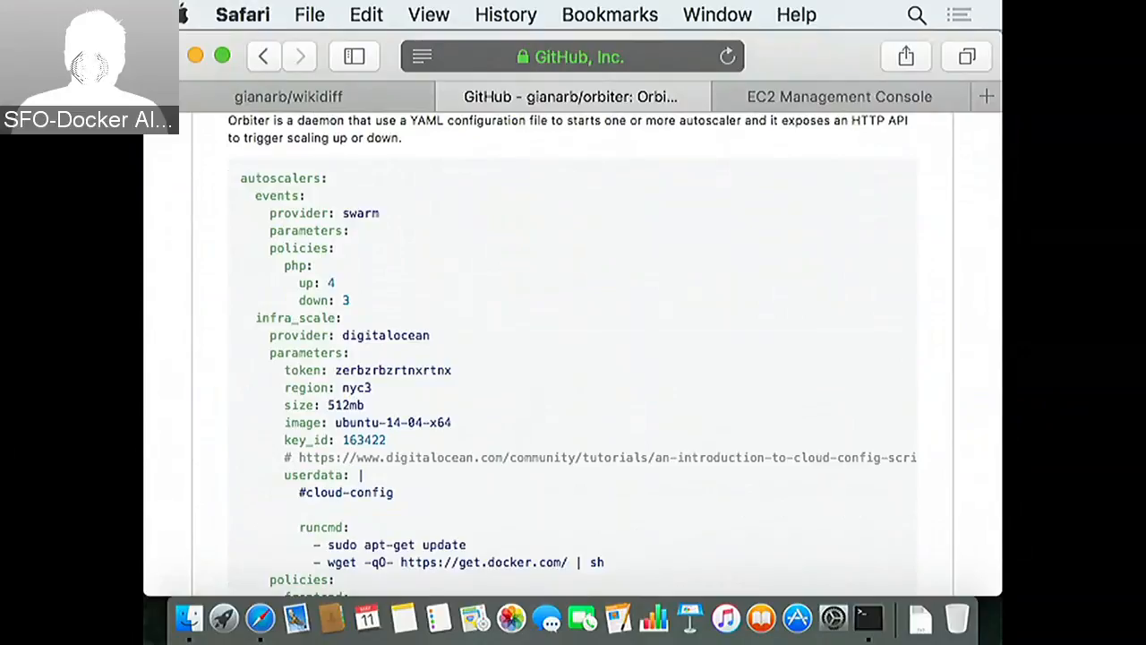
scroll("down", 3)
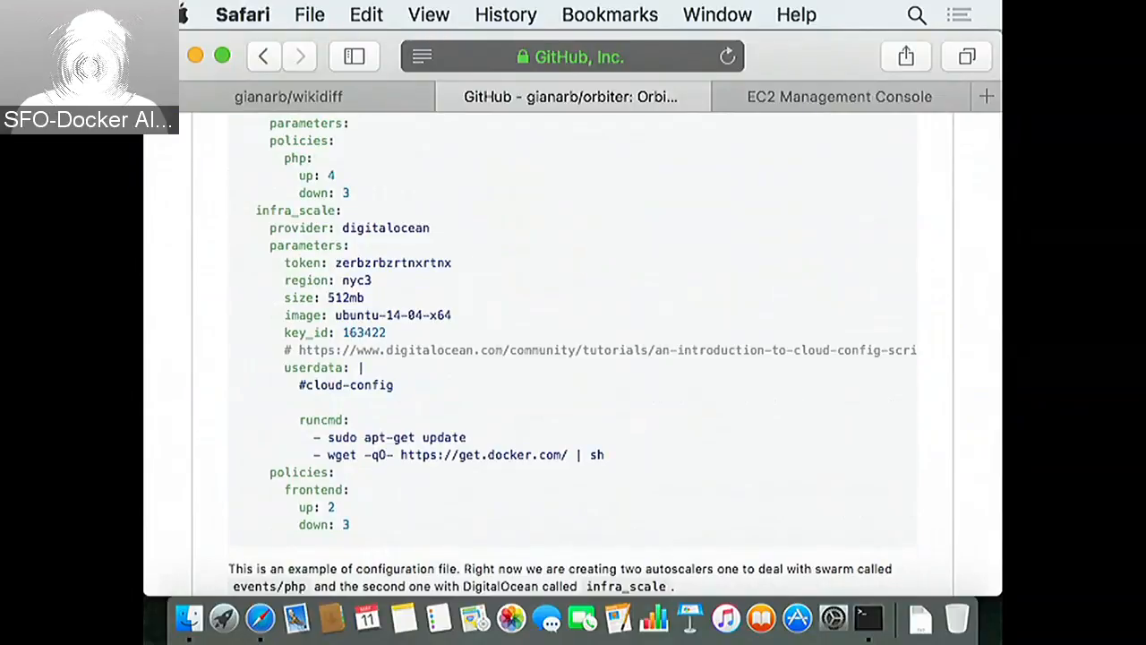
scroll("down", 3)
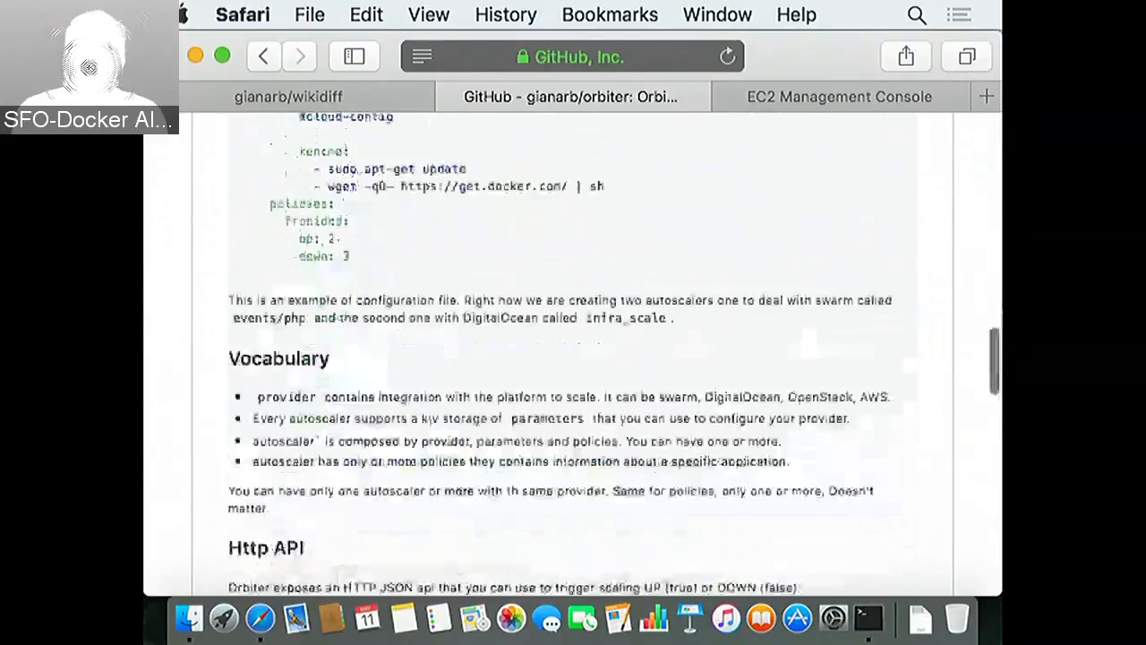
Step: Scroll to the Autodetect section describing the orbiter=true label for Docker Swarm
scroll("down", 3)
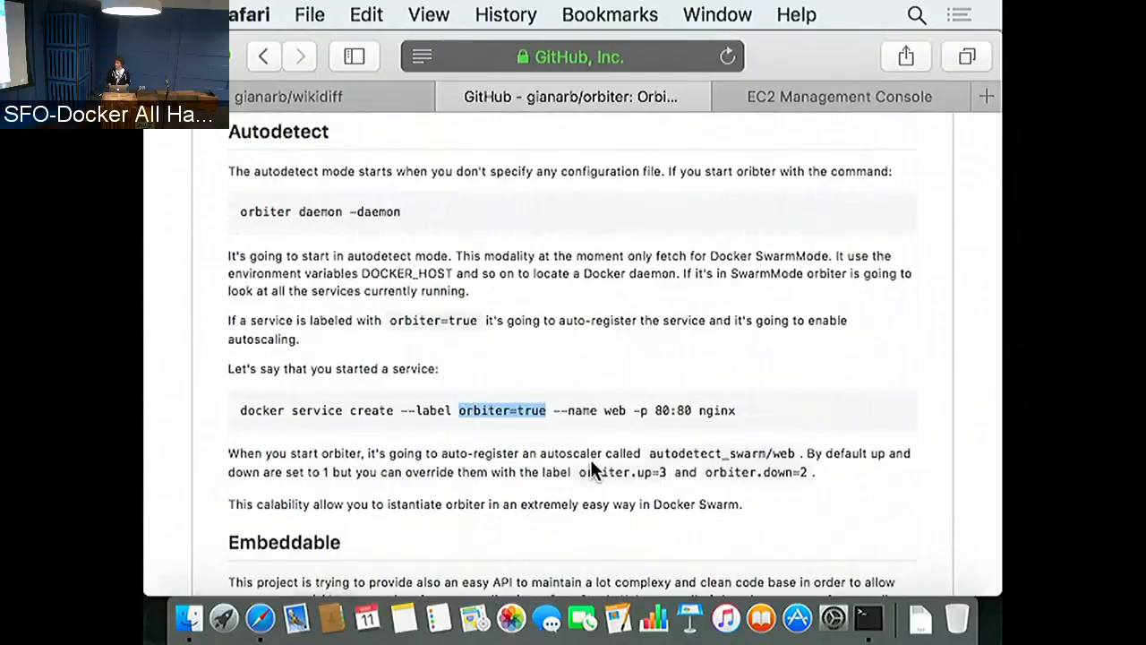
mouse_move(620, 472)
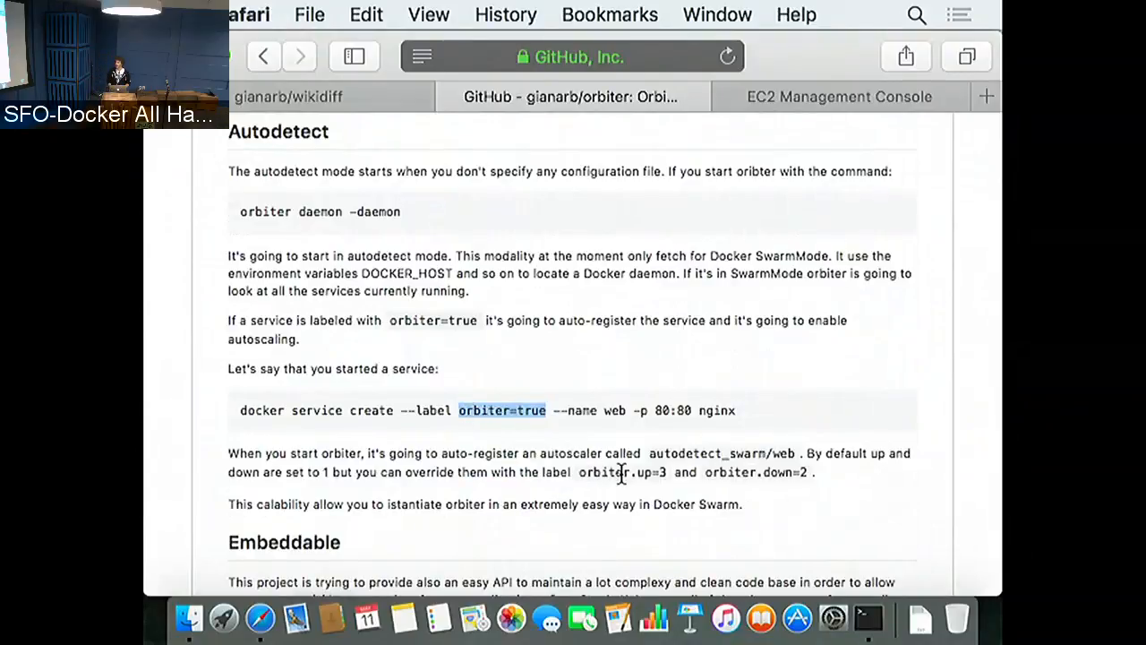
mouse_move(702, 483)
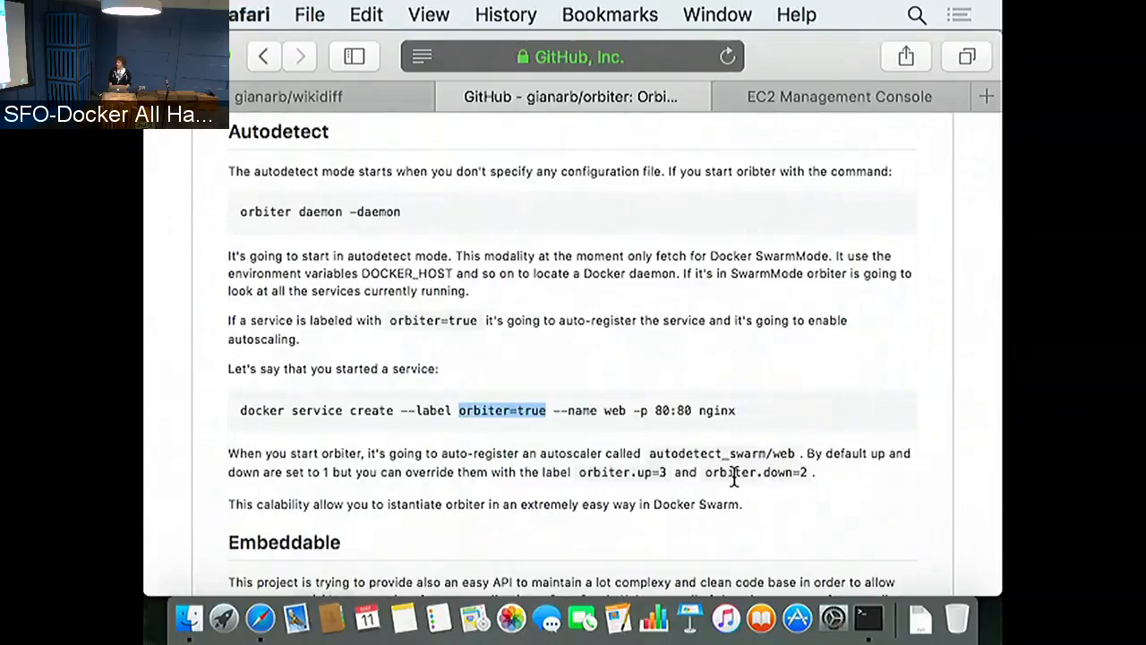
mouse_move(630, 454)
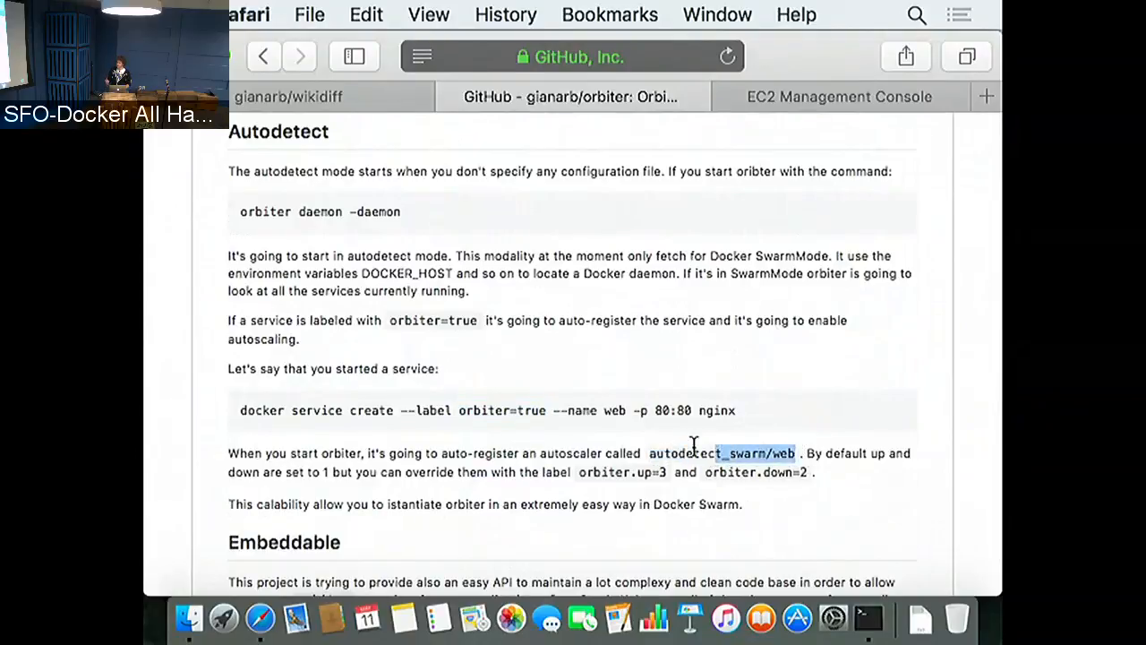
scroll("down", 3)
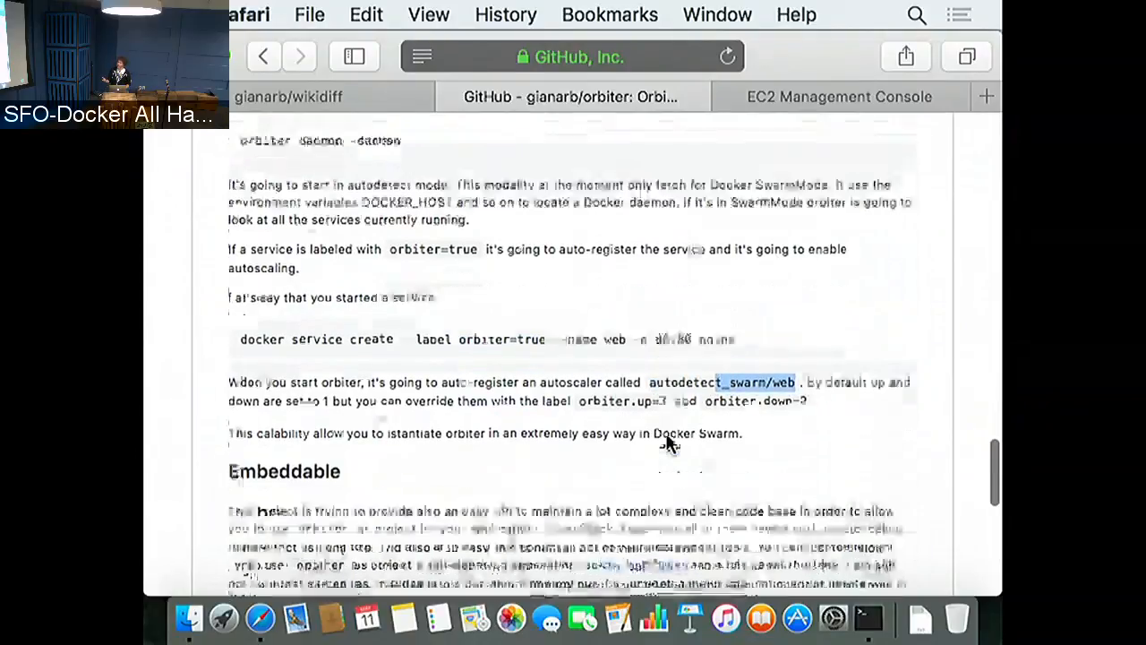
scroll("down", 3)
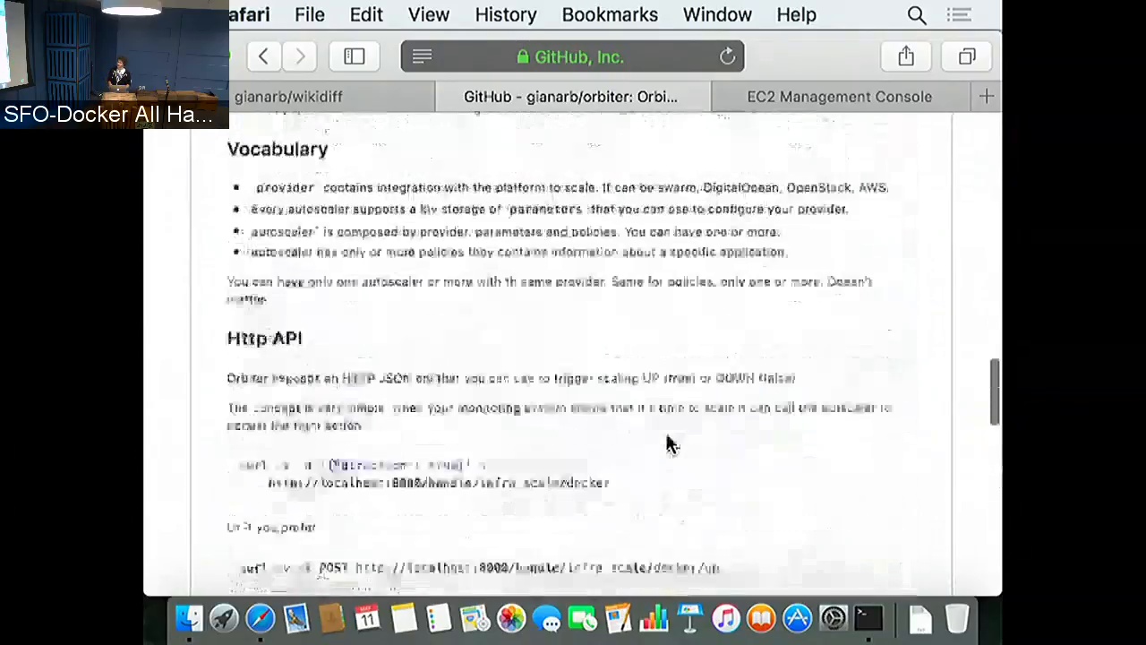
scroll("up", 3)
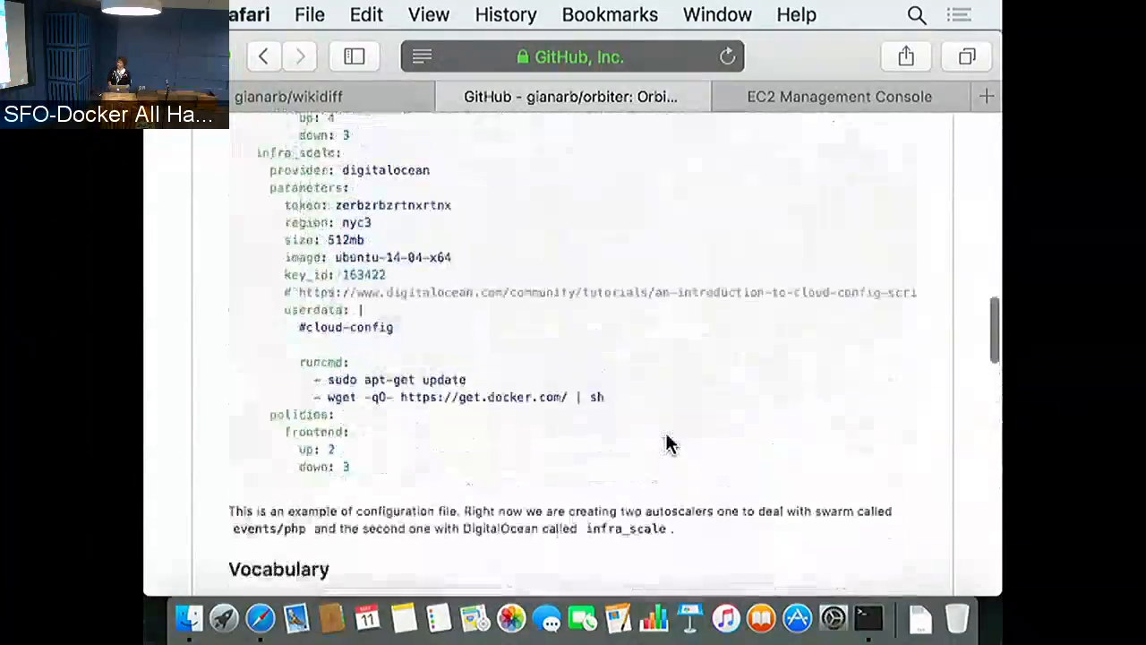
scroll("up", 3)
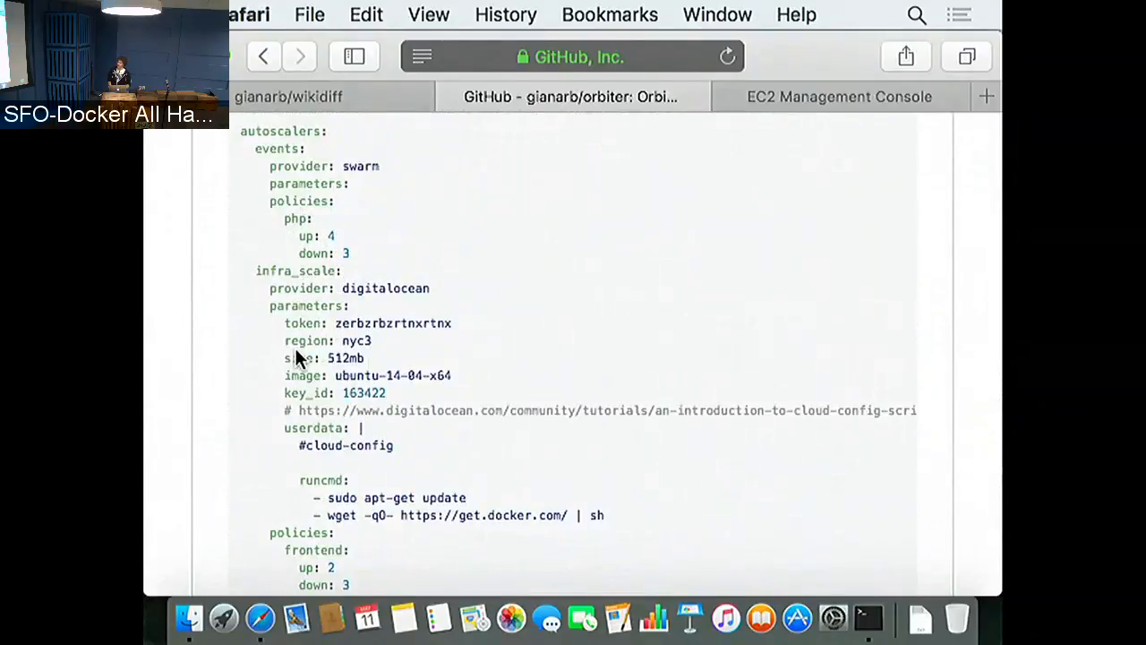
mouse_move(307, 480)
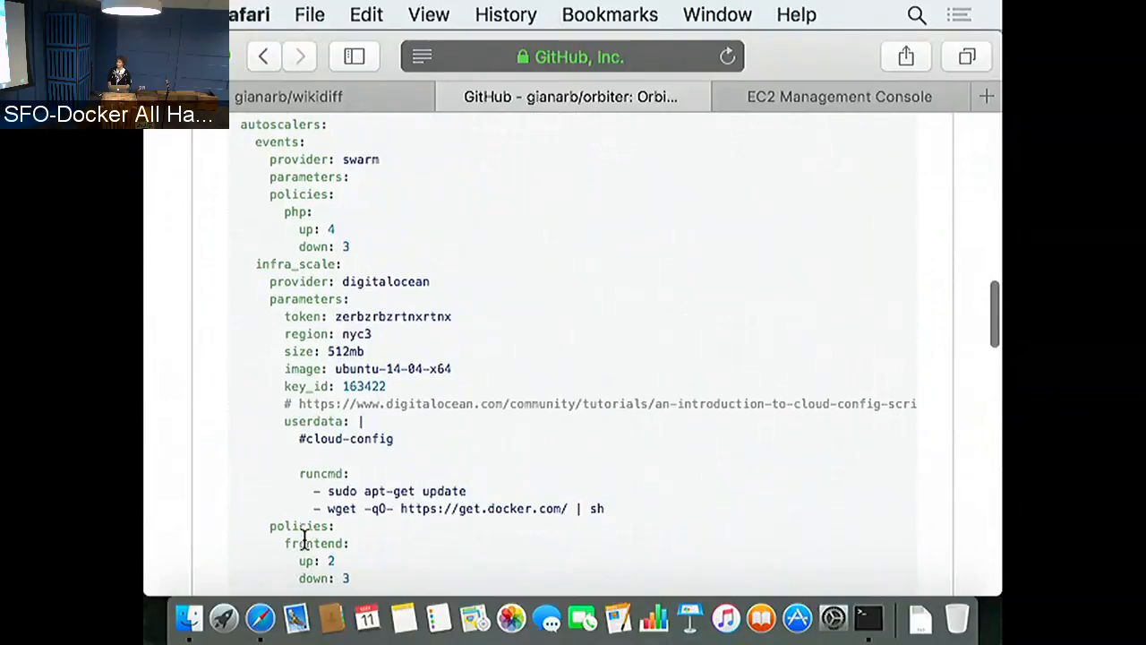
scroll("down", 3)
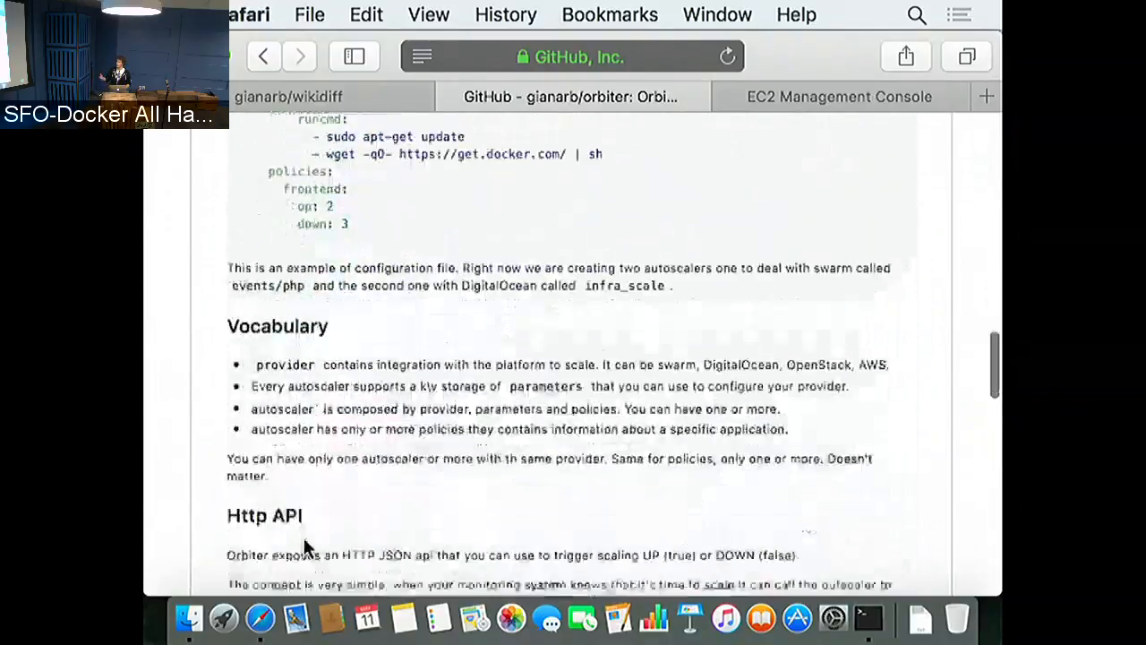
scroll("down", 3)
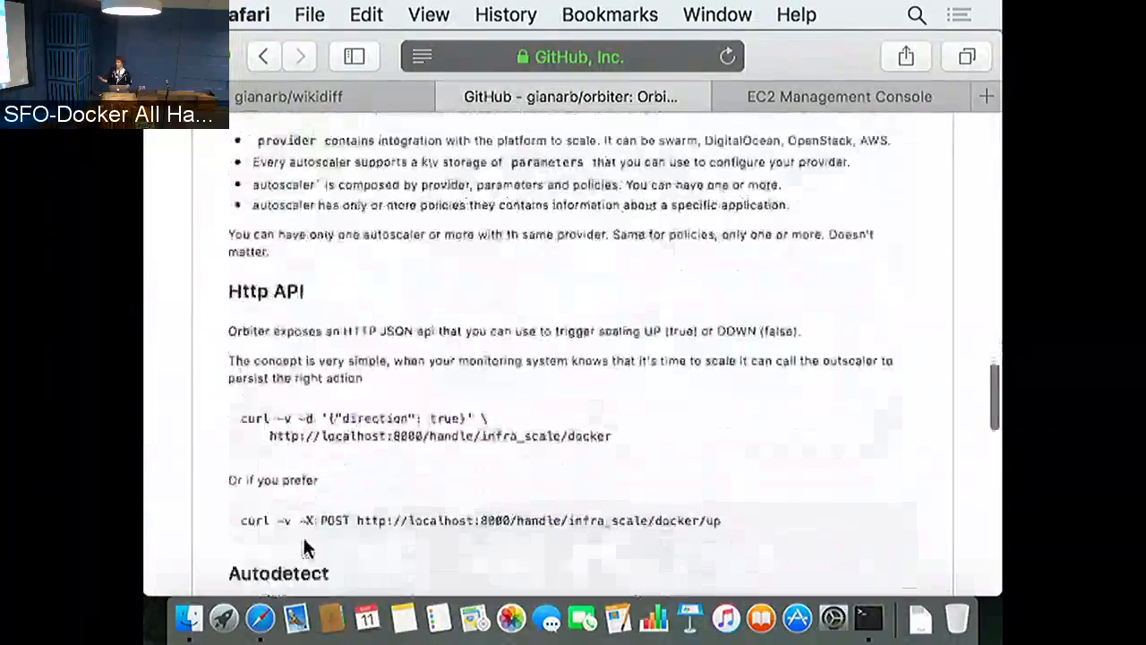
scroll("down", 3)
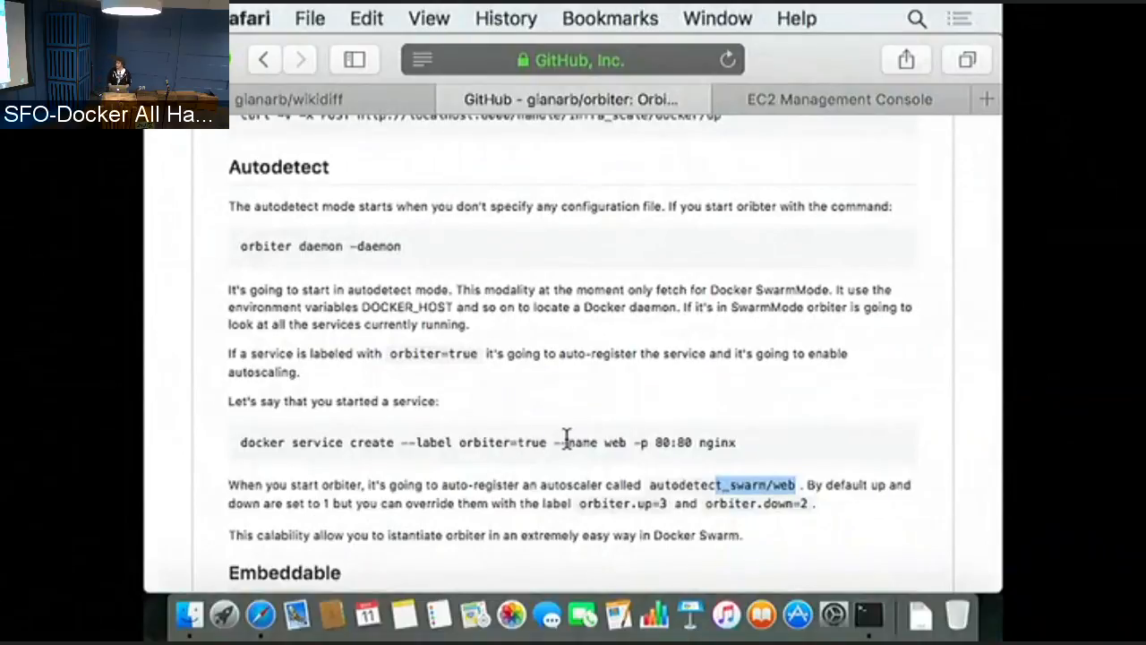
Step: Return to the HTTP API curl examples and highlight the scale-up endpoint path
scroll("up", 3)
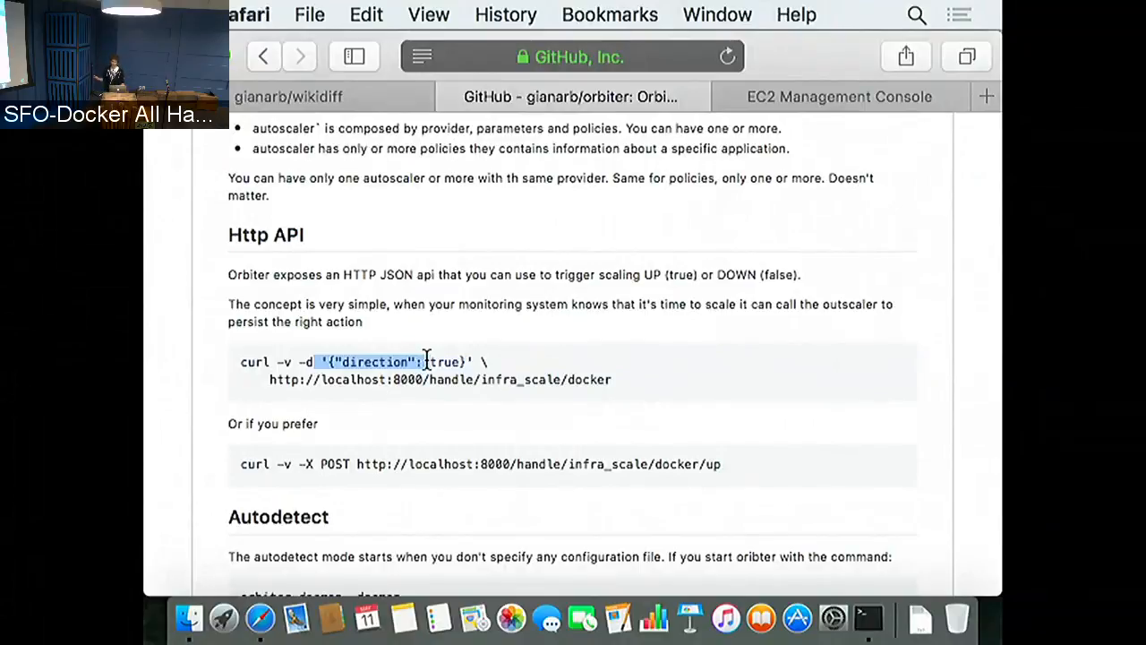
mouse_move(444, 523)
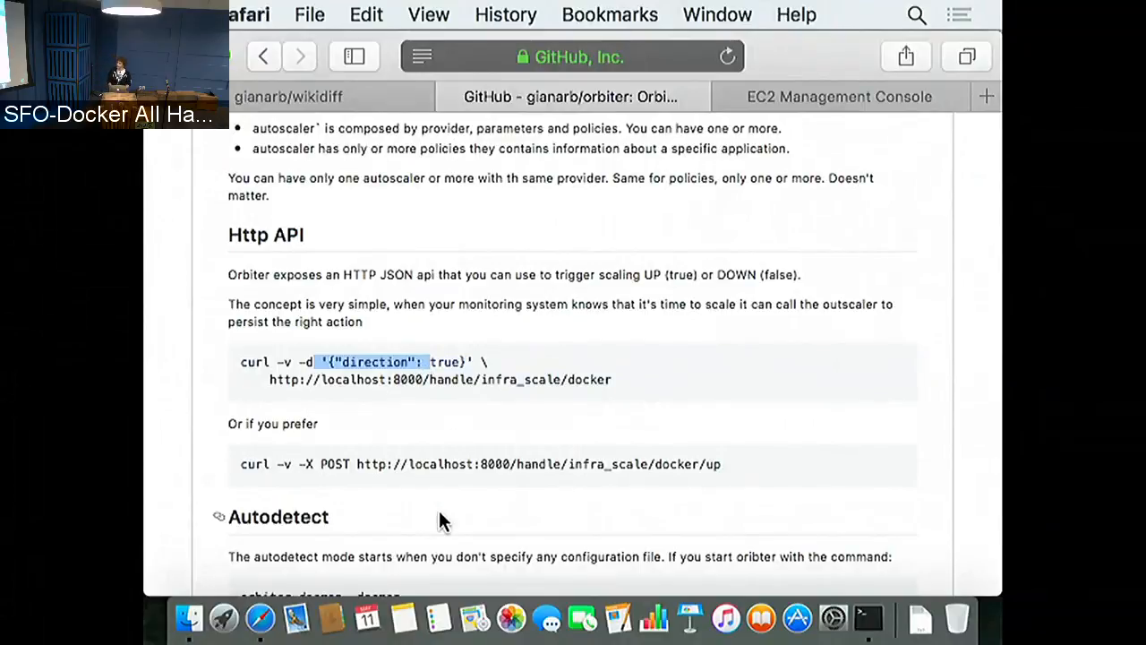
scroll("down", 3)
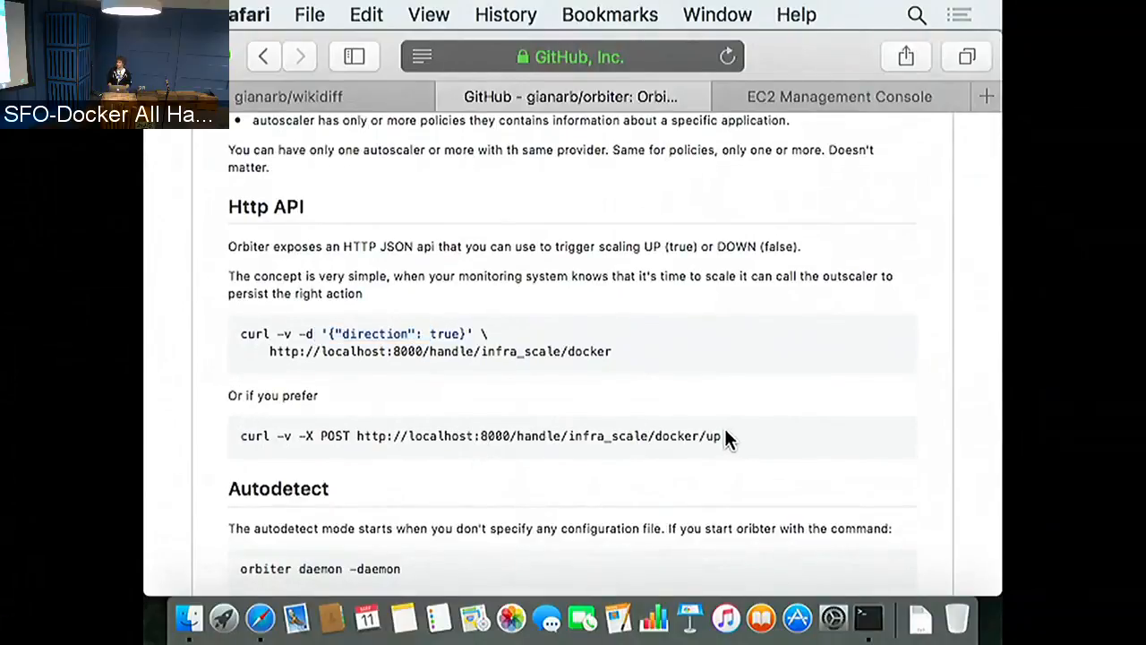
left_click_drag(720, 436, 518, 437)
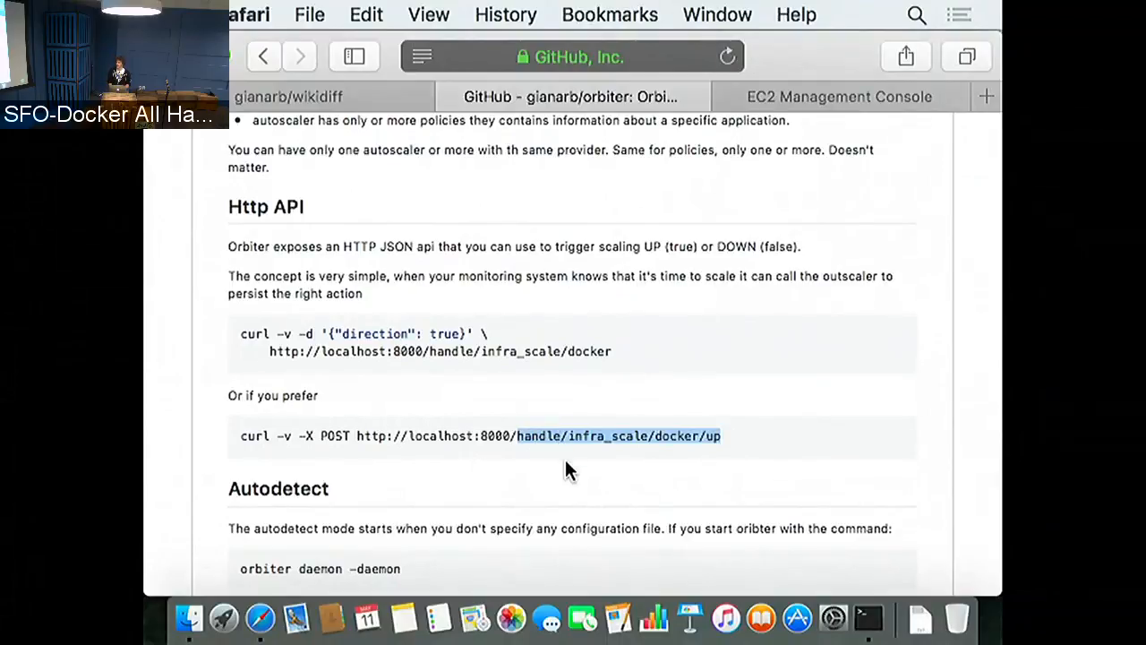
mouse_move(556, 428)
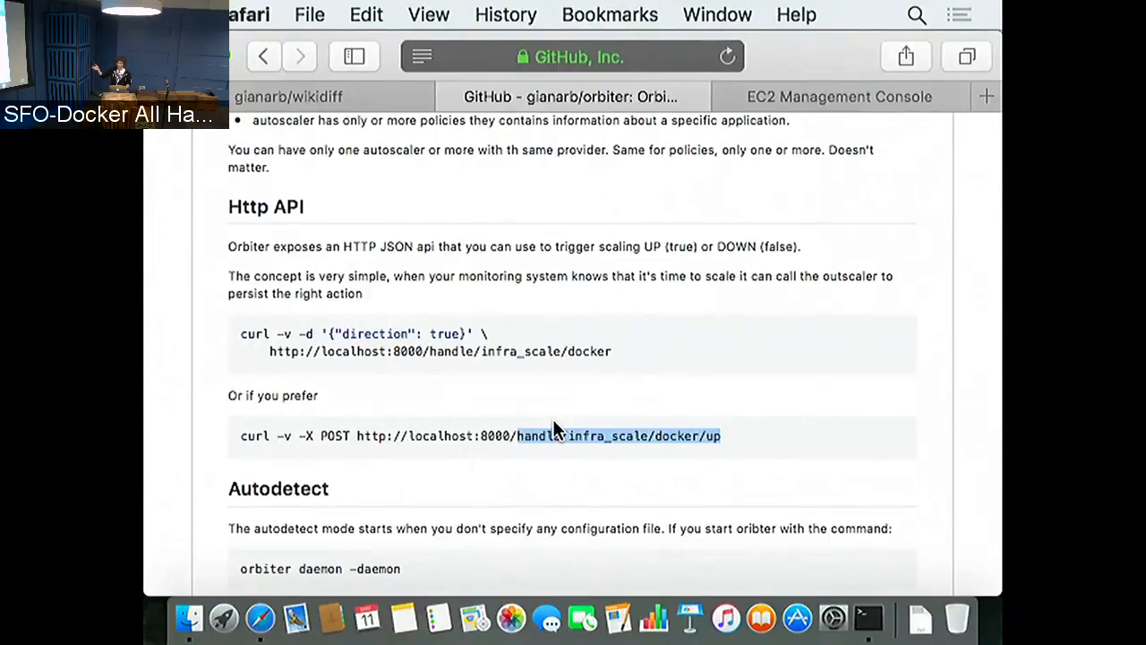
Step: Scroll down from the curl examples to the Autodetect section
scroll("down", 3)
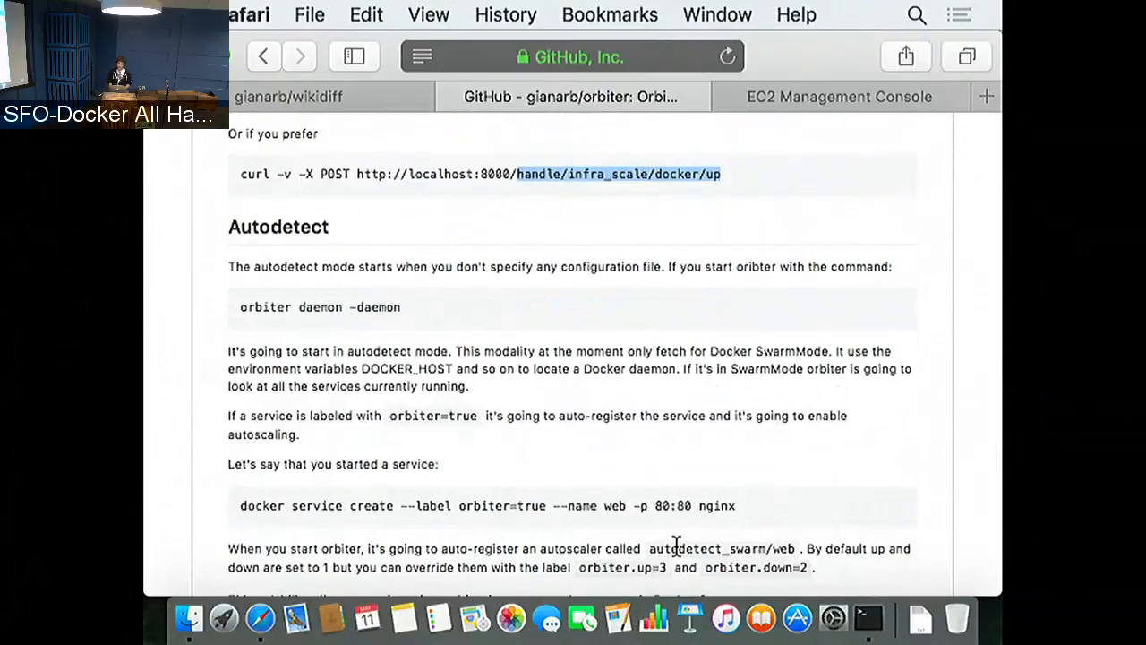
scroll("down", 3)
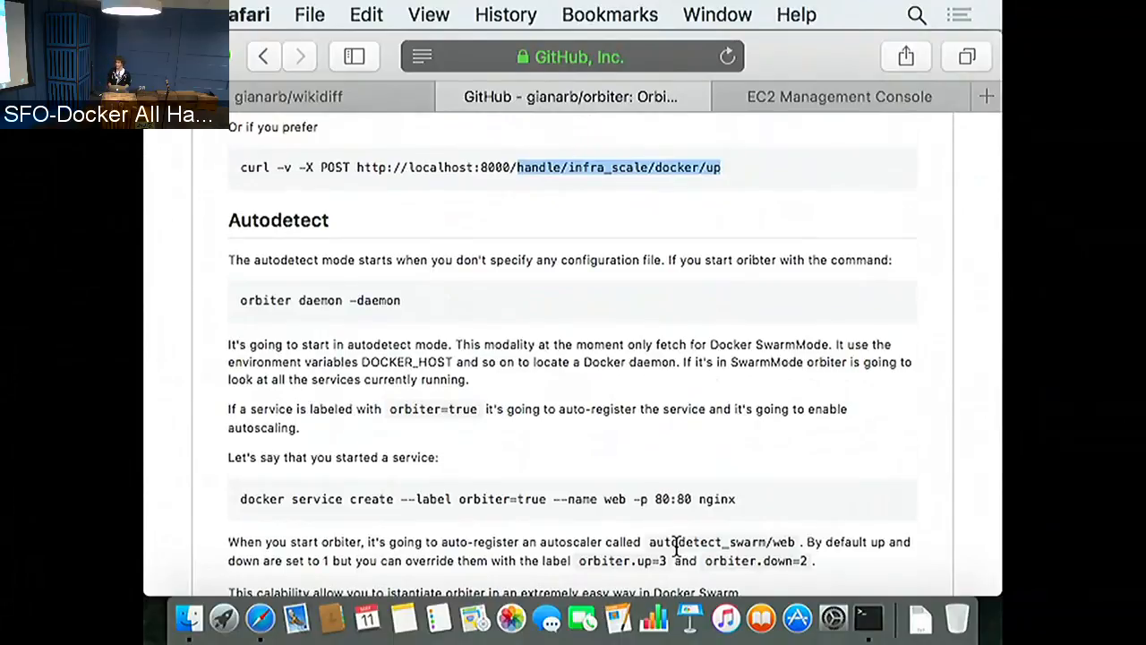
Step: Scroll to the Embeddable section with its Go autoscaler code example
scroll("down", 3)
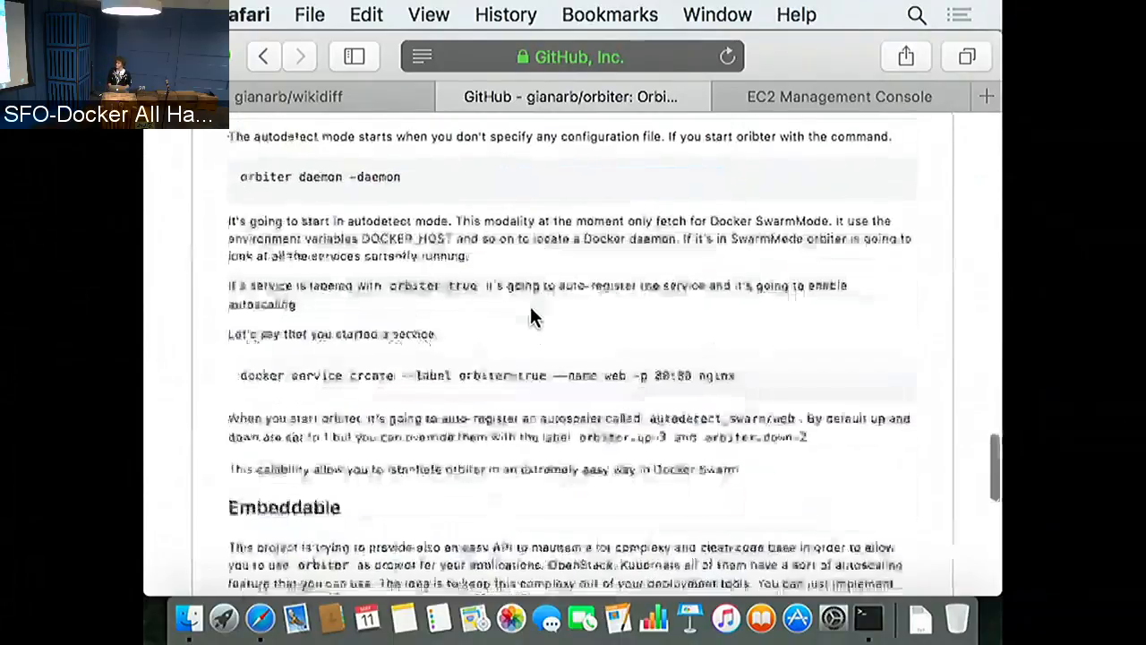
scroll("down", 3)
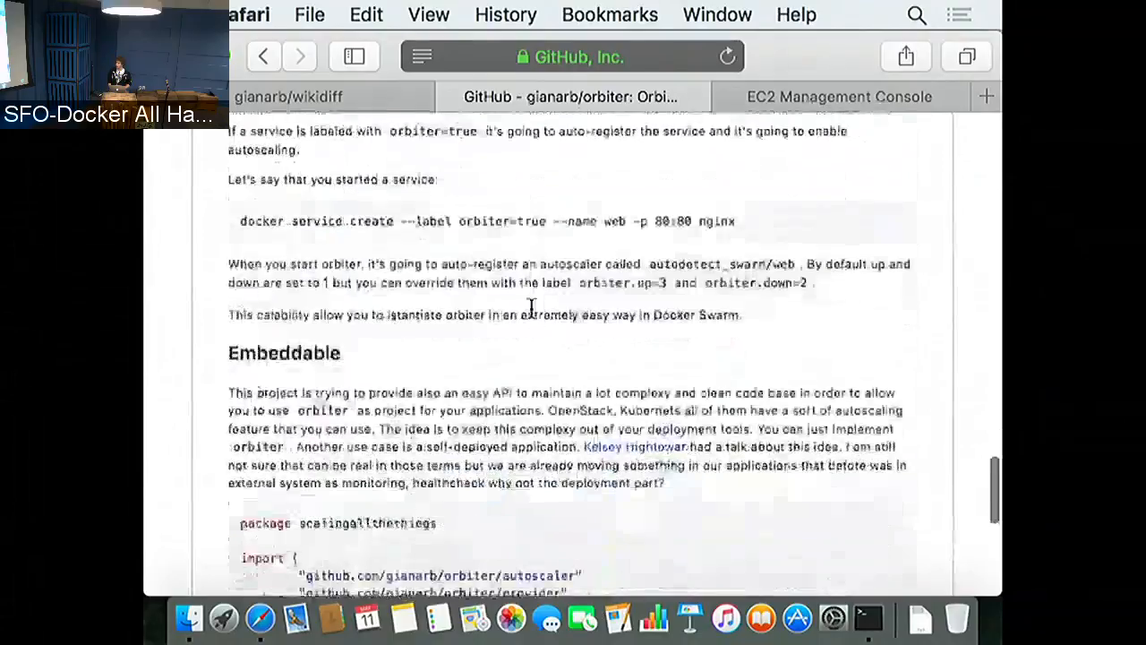
scroll("down", 3)
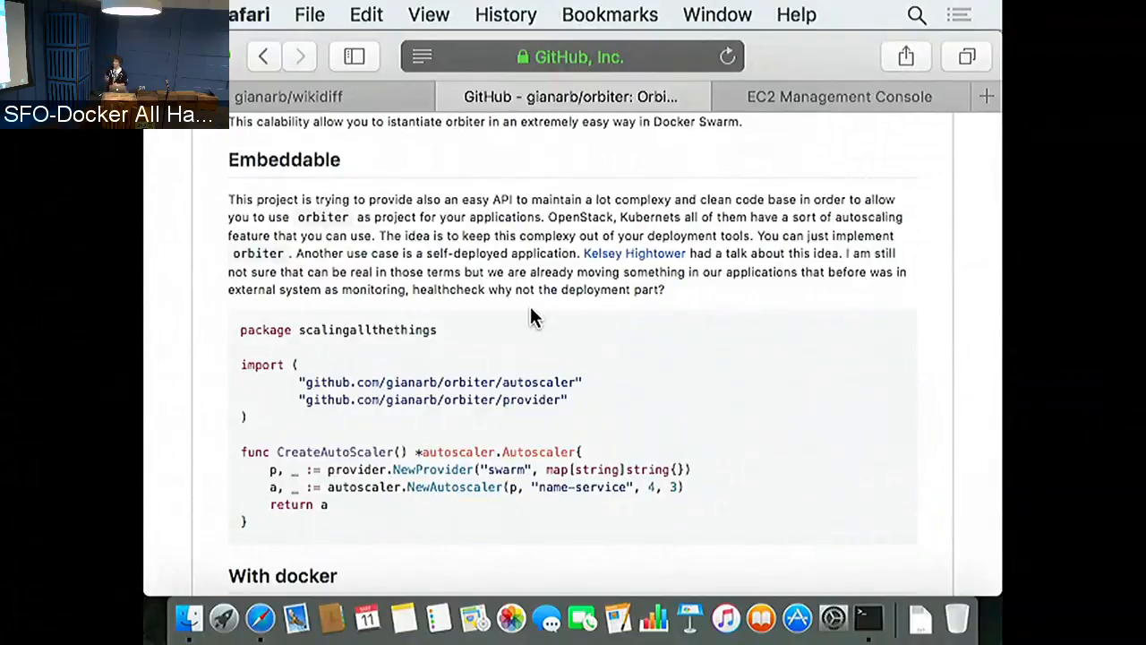
mouse_move(598, 207)
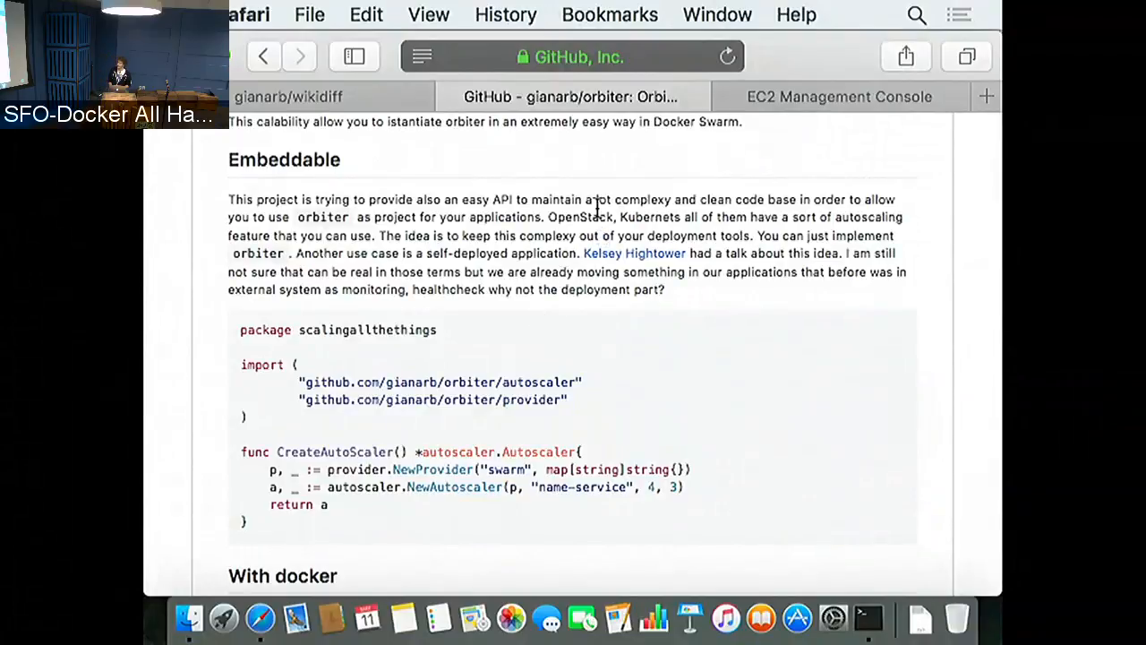
mouse_move(555, 249)
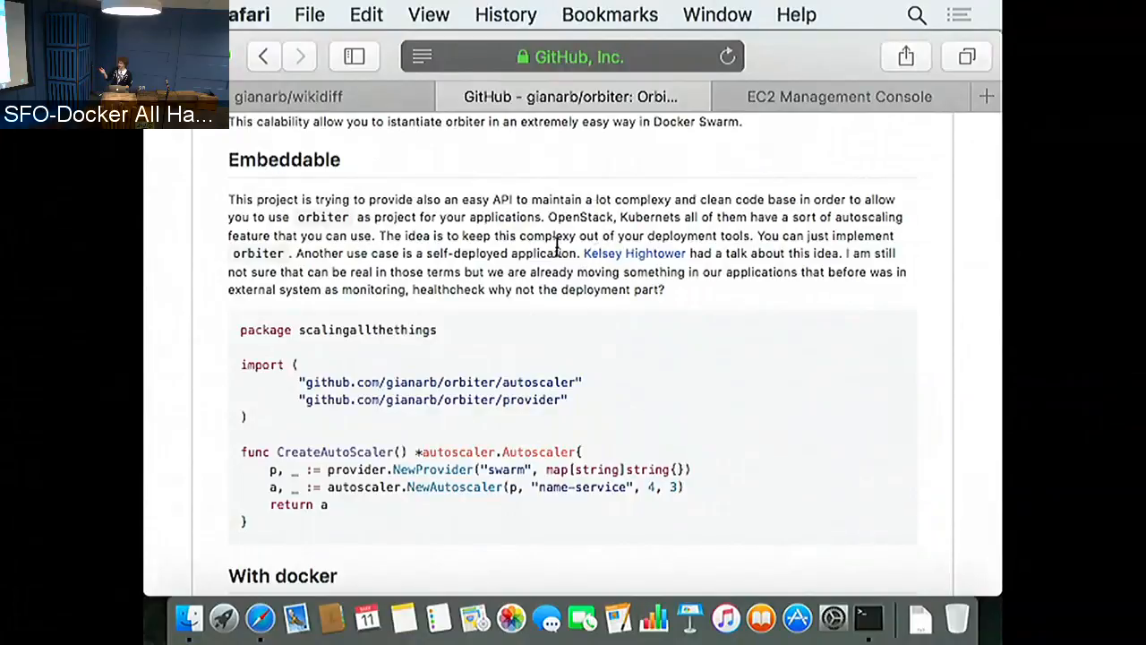
mouse_move(534, 240)
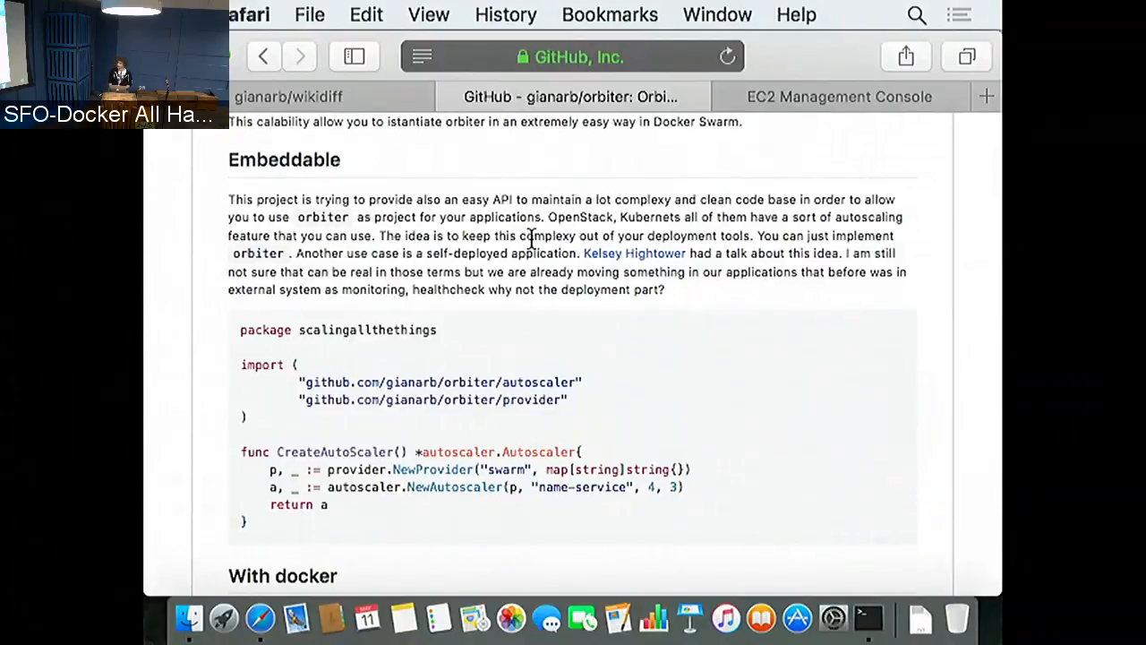
Step: Reach the With docker run command at the README's end, then return to the file listing
scroll("down", 3)
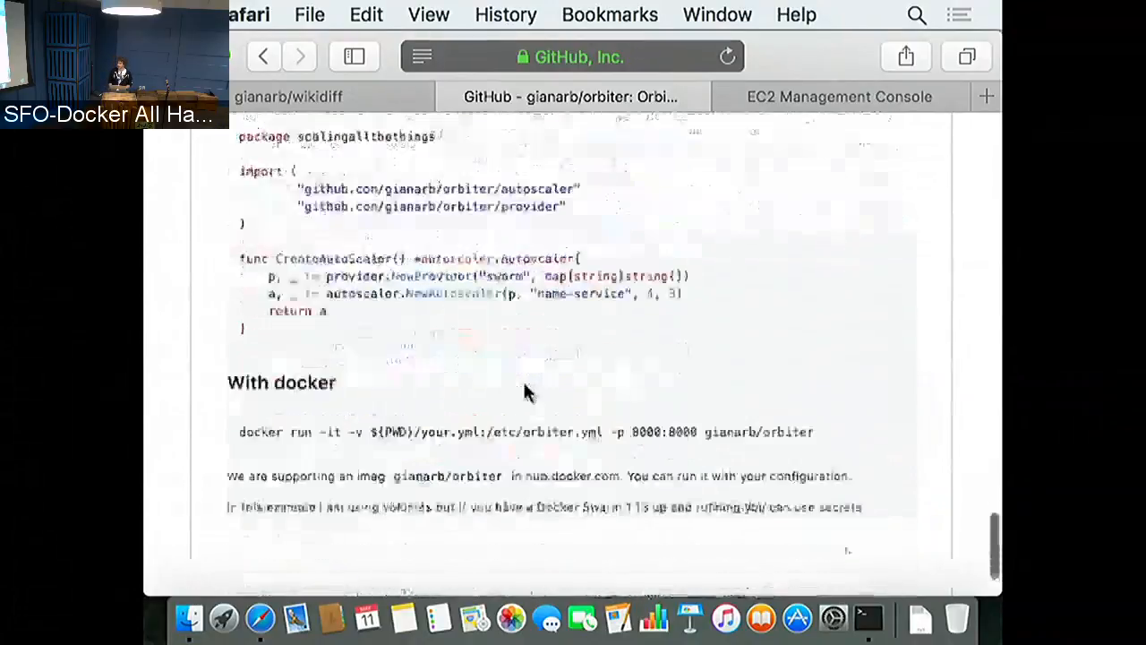
scroll("down", 3)
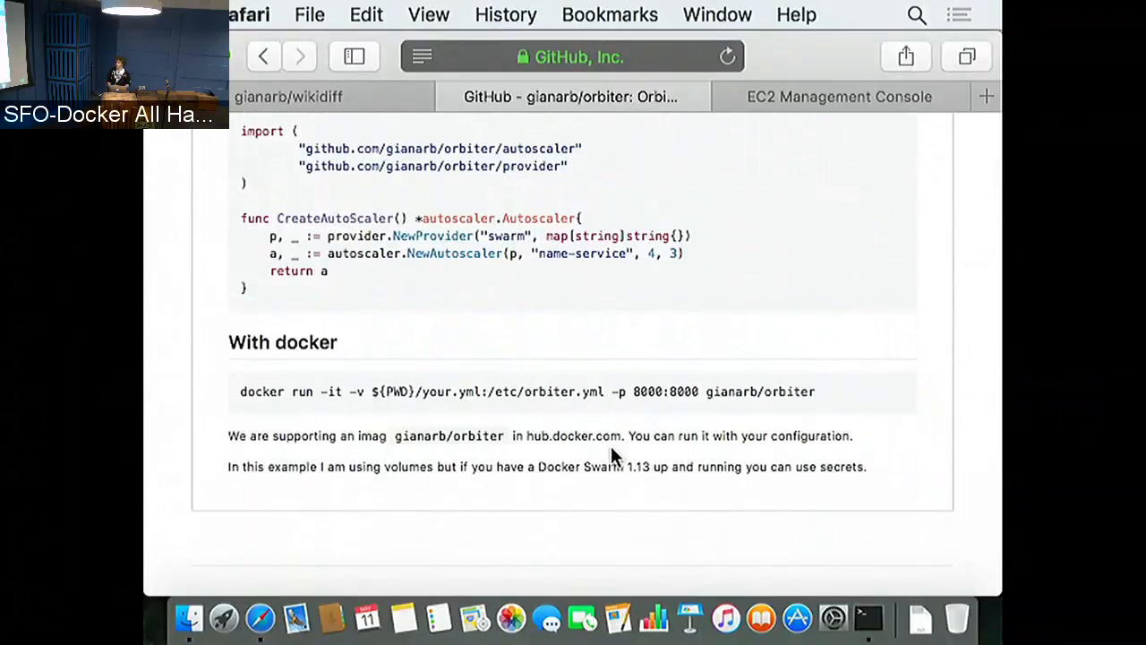
mouse_move(680, 390)
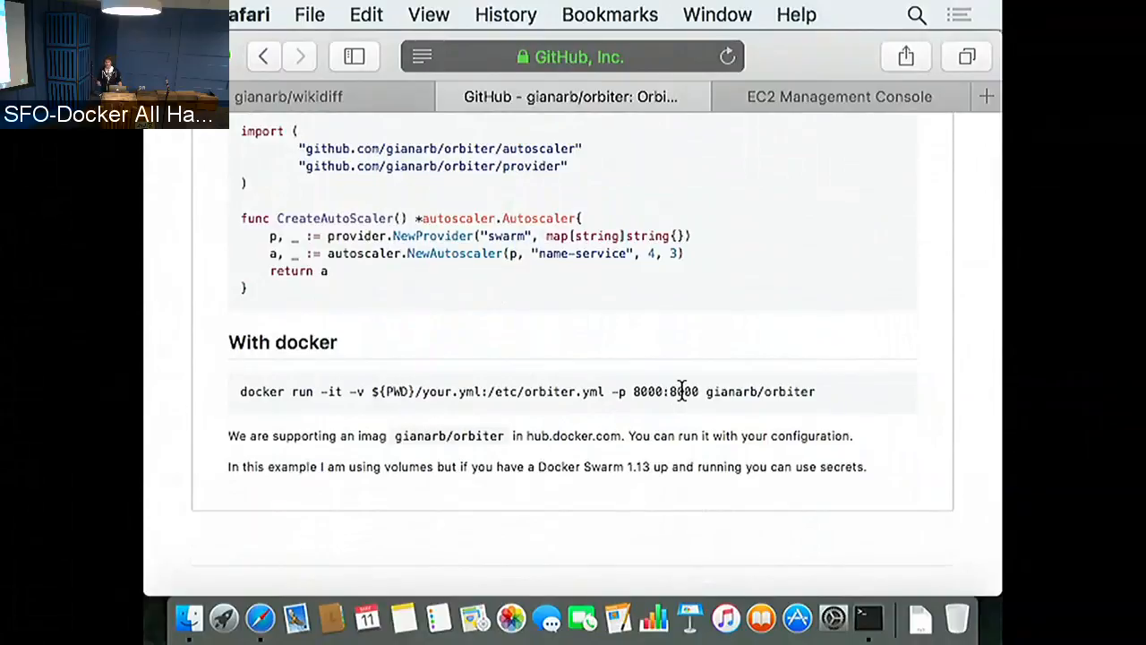
mouse_move(410, 331)
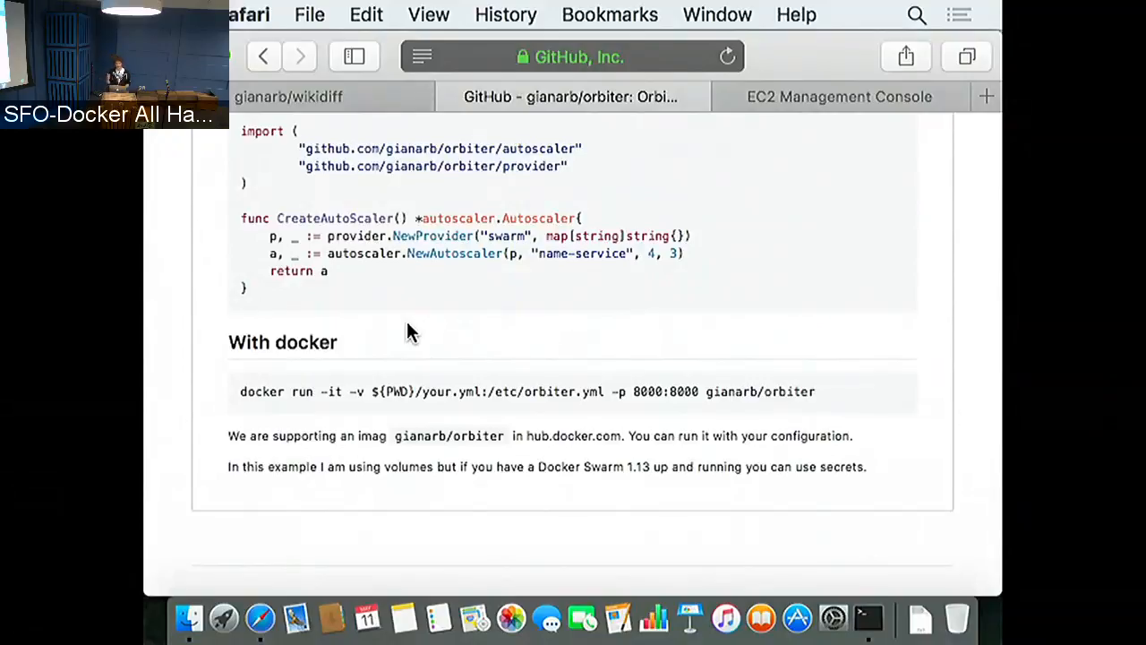
mouse_move(677, 272)
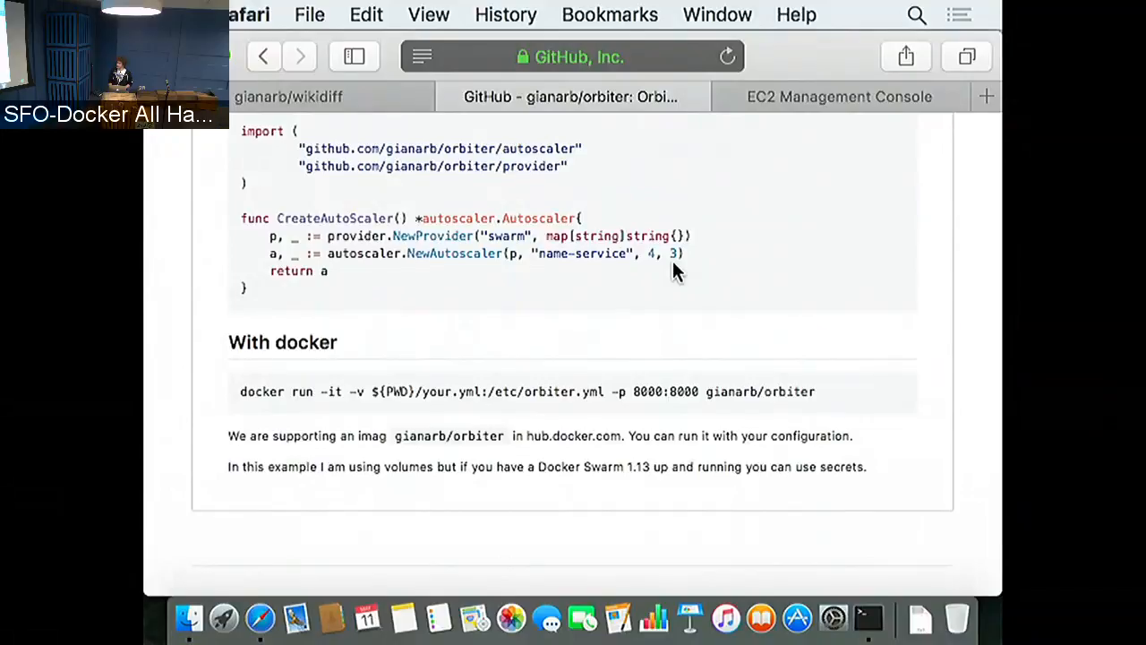
scroll("up", 3)
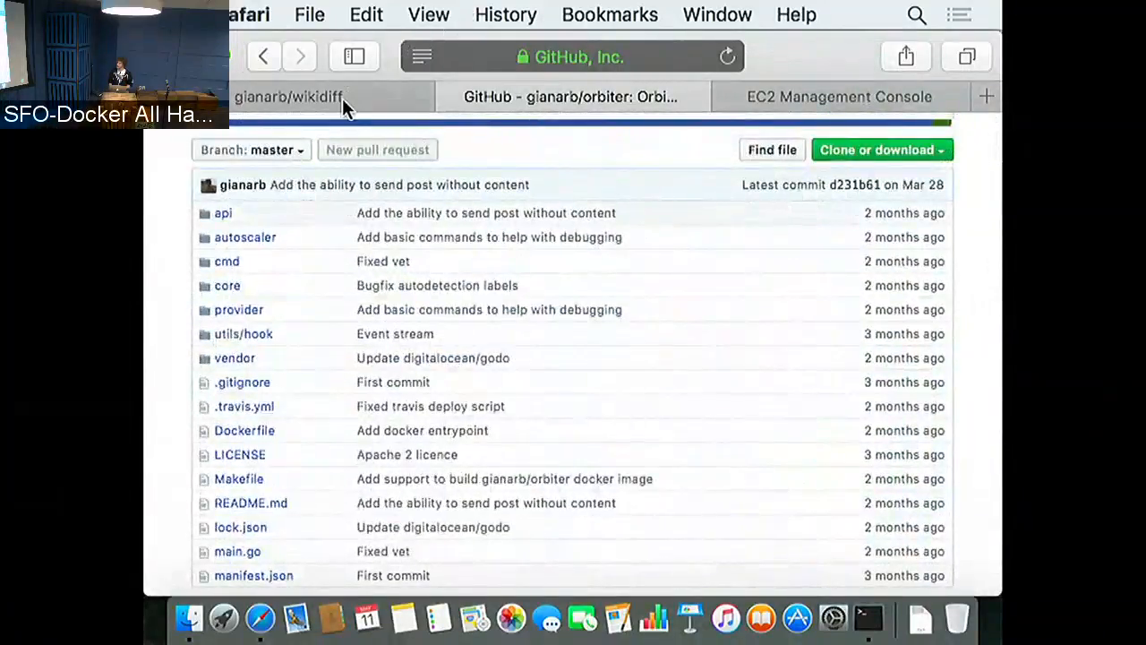
Step: Switch to the gianarb/wikidiff repository and enter its telegraf folder
left_click(288, 97)
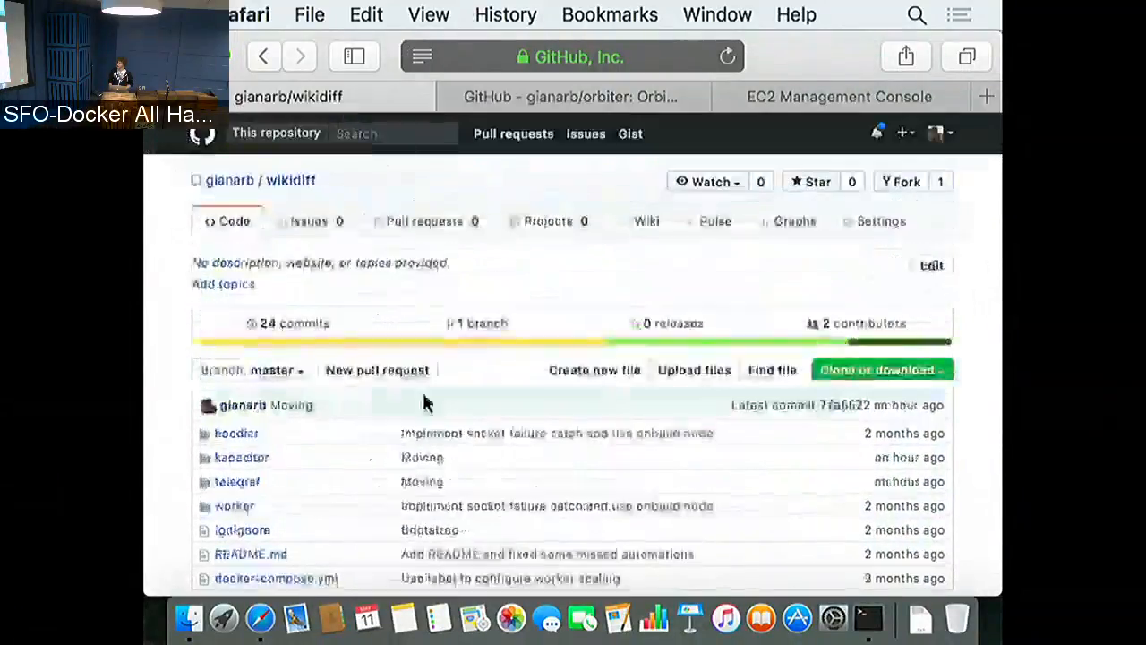
scroll("down", 3)
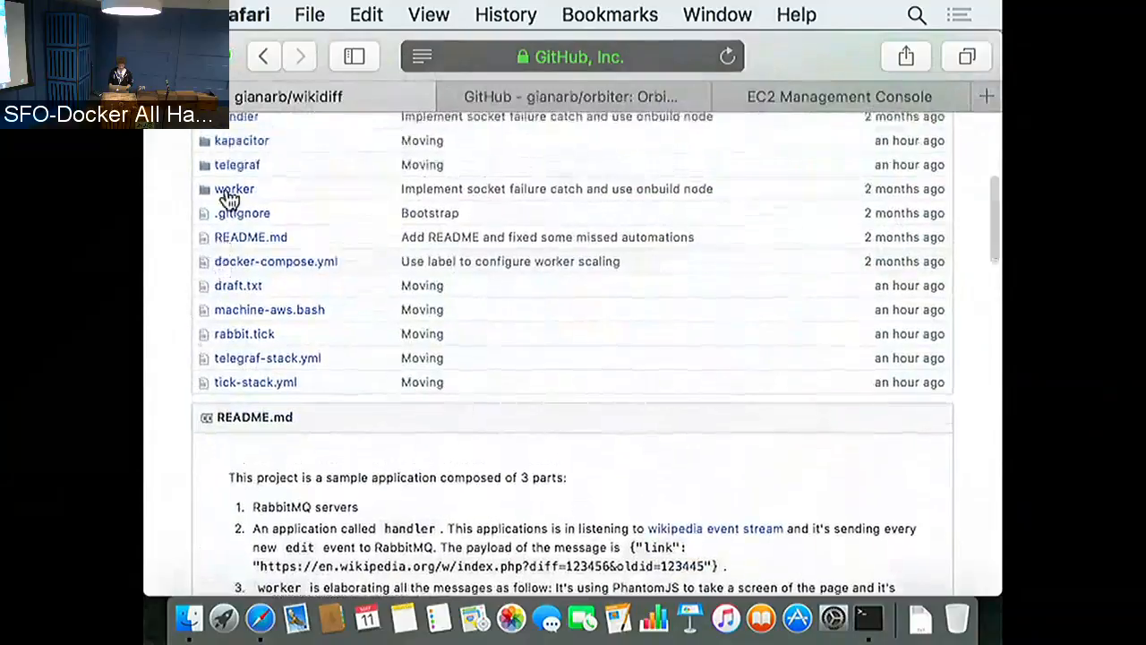
left_click(236, 165)
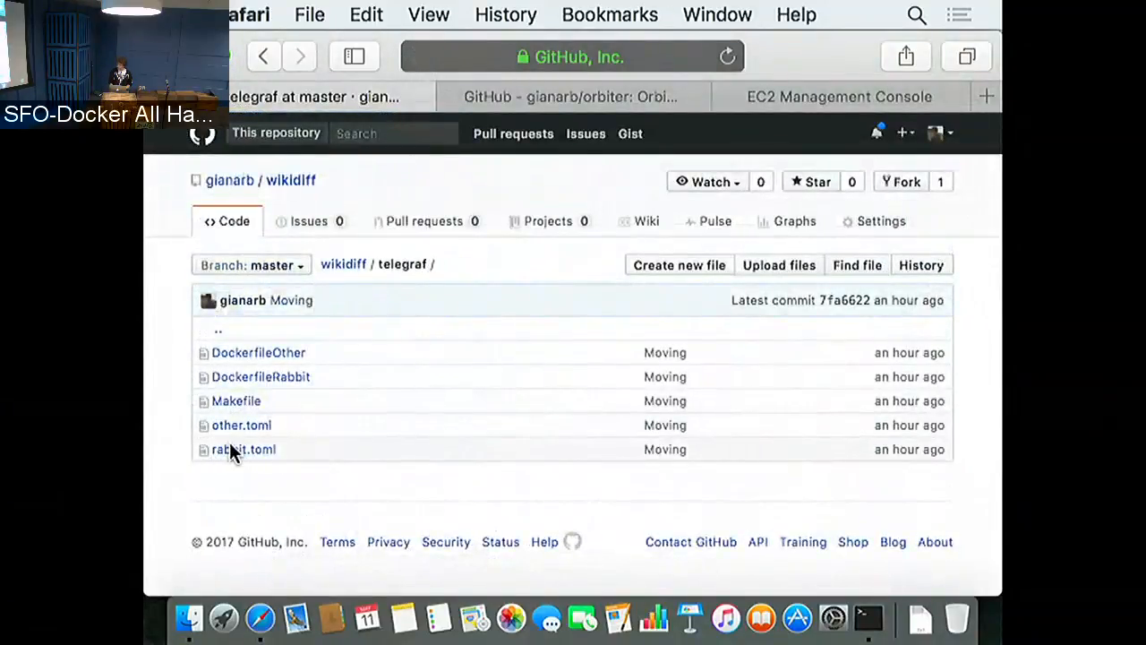
Step: View rabbit.toml and select its outputs.influxdb settings block
left_click(244, 448)
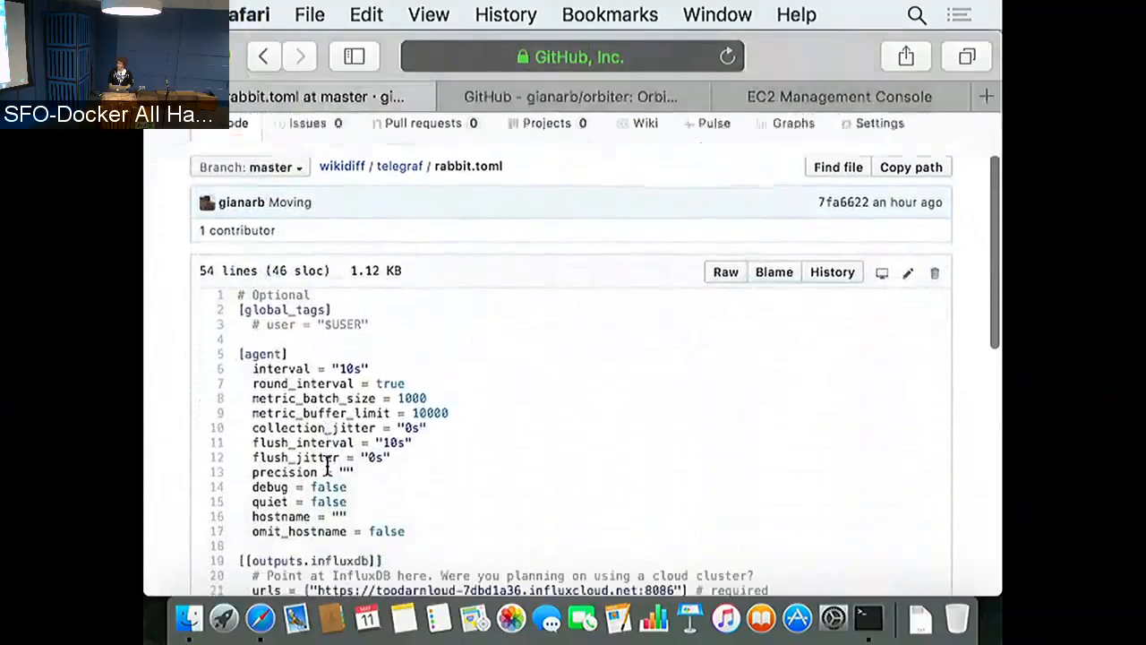
scroll("down", 3)
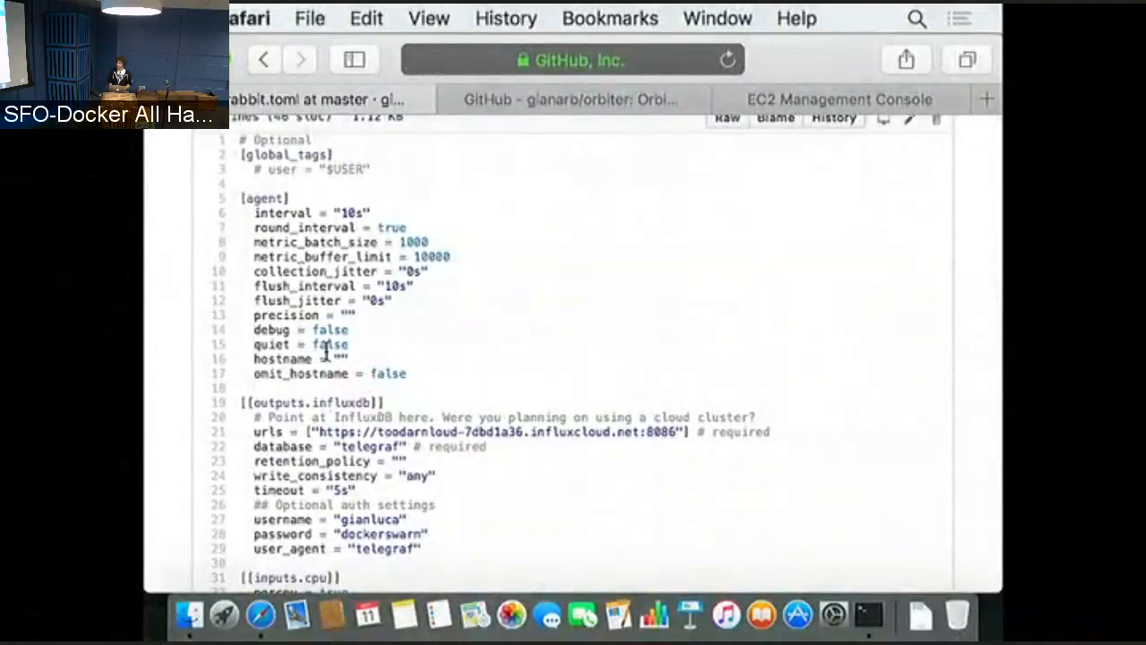
scroll("down", 3)
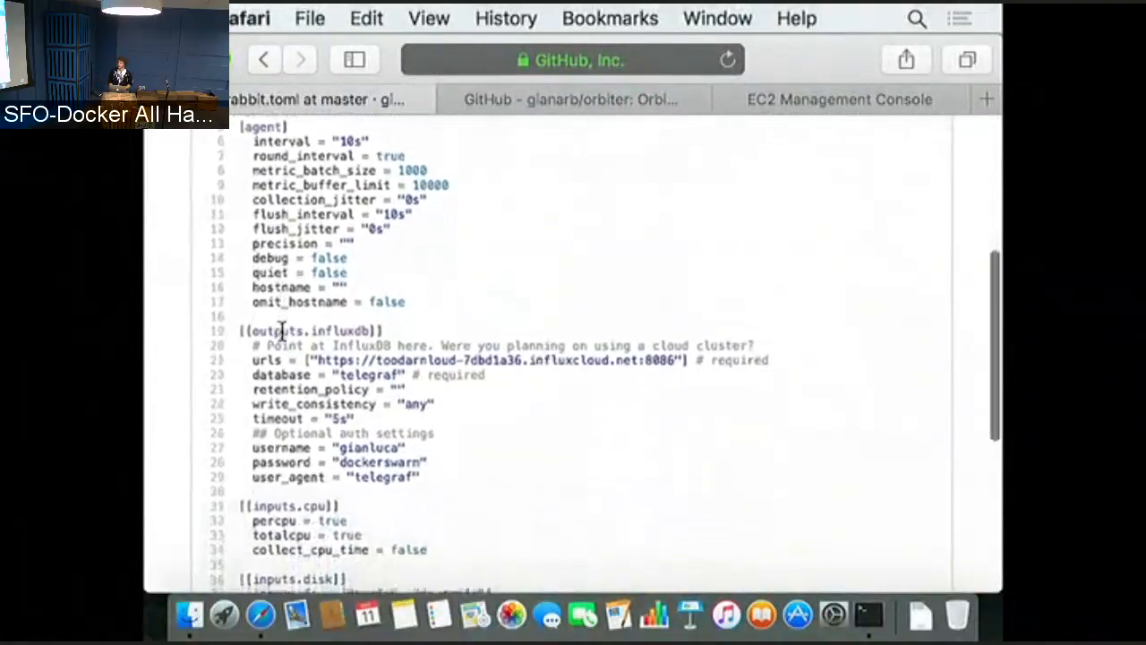
left_click_drag(254, 329, 451, 437)
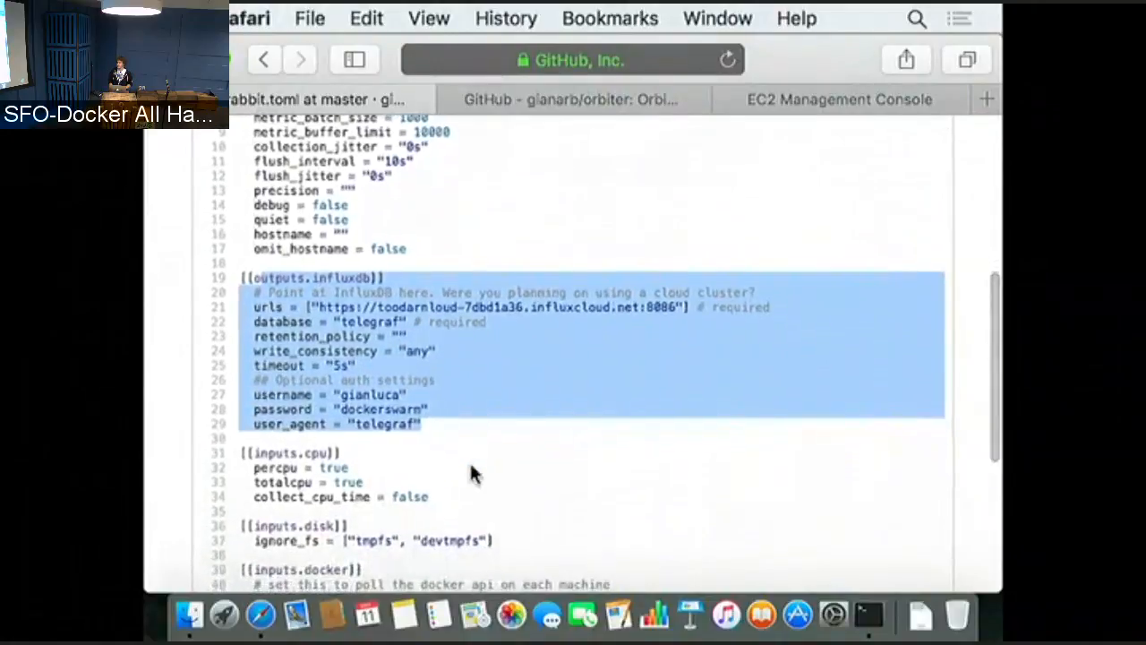
Step: Scroll through the CPU, disk, Docker and RabbitMQ inputs to the file's end
scroll("down", 3)
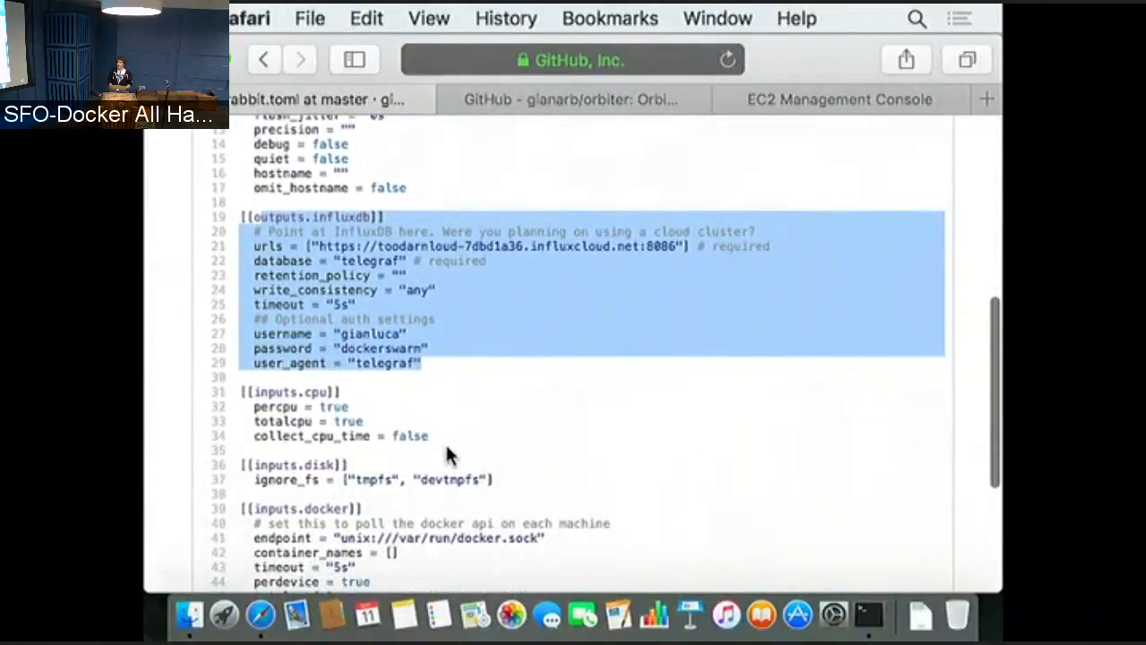
scroll("down", 3)
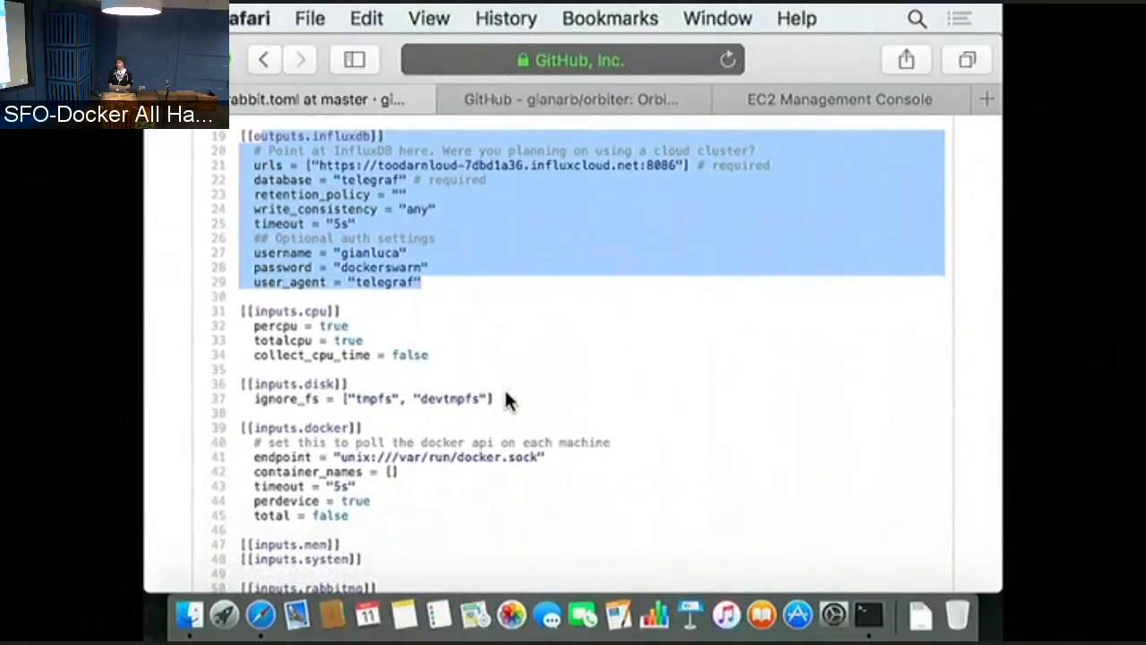
scroll("down", 3)
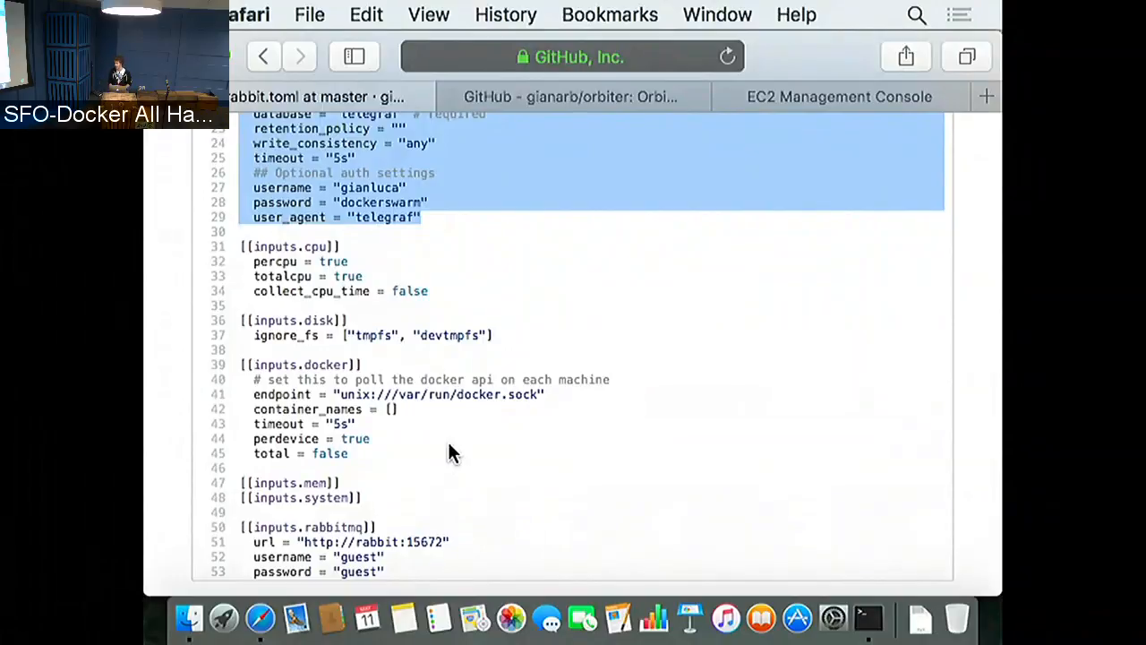
scroll("down", 3)
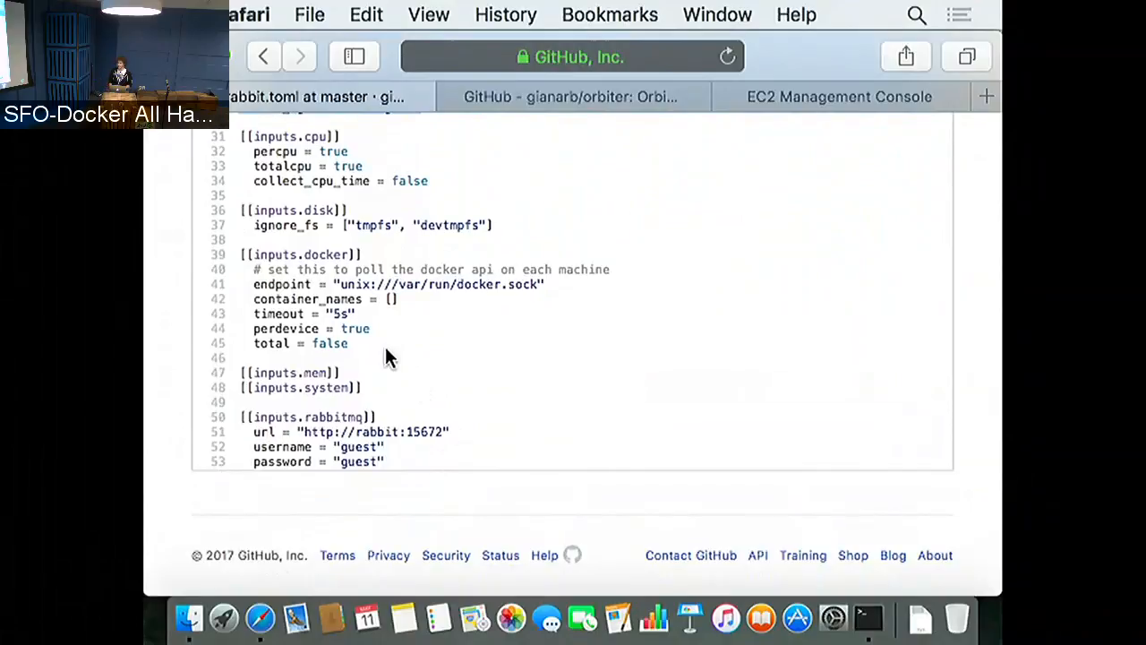
mouse_move(397, 462)
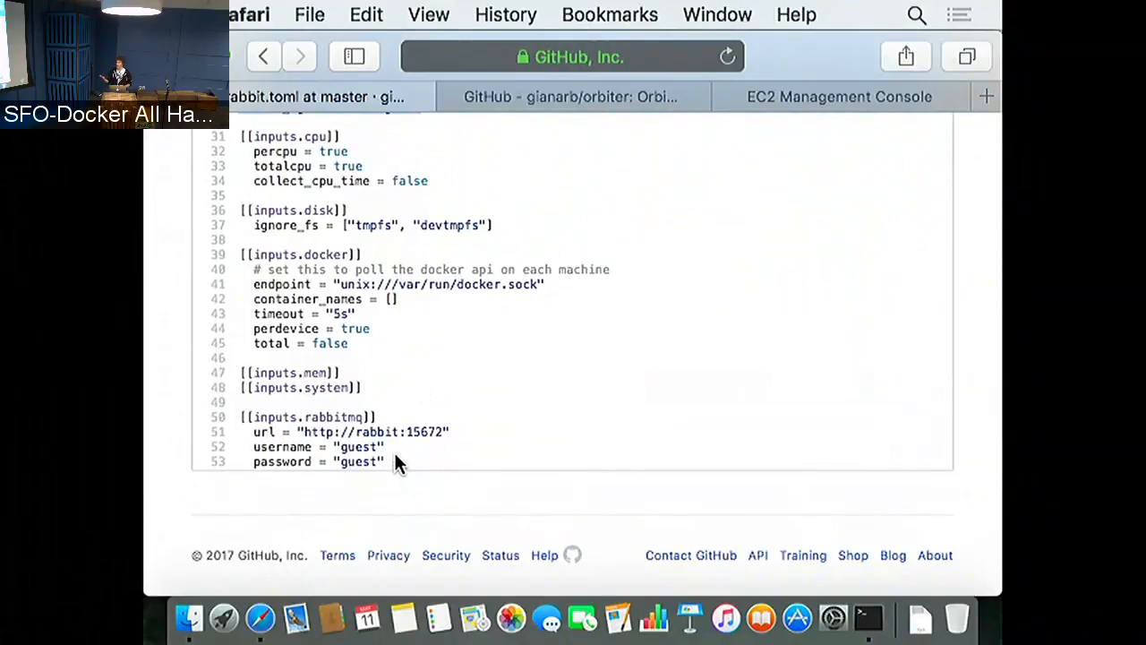
Step: Highlight the rabbit host address in the url setting, then go back to the wikidiff repo root
double_click(428, 432)
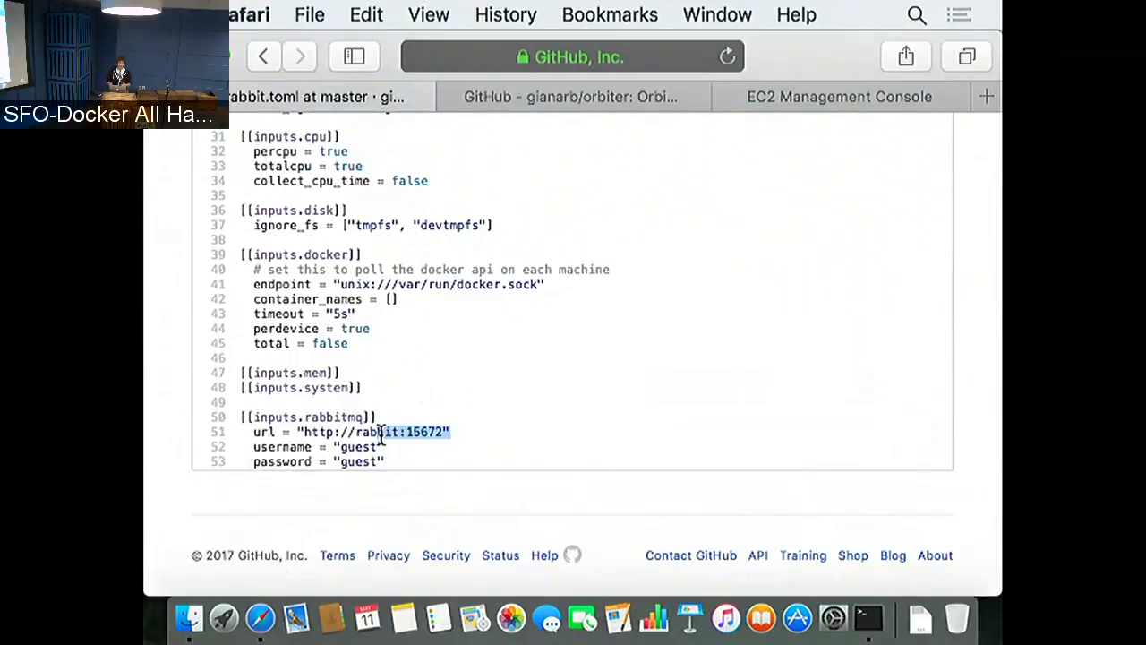
scroll("down", 3)
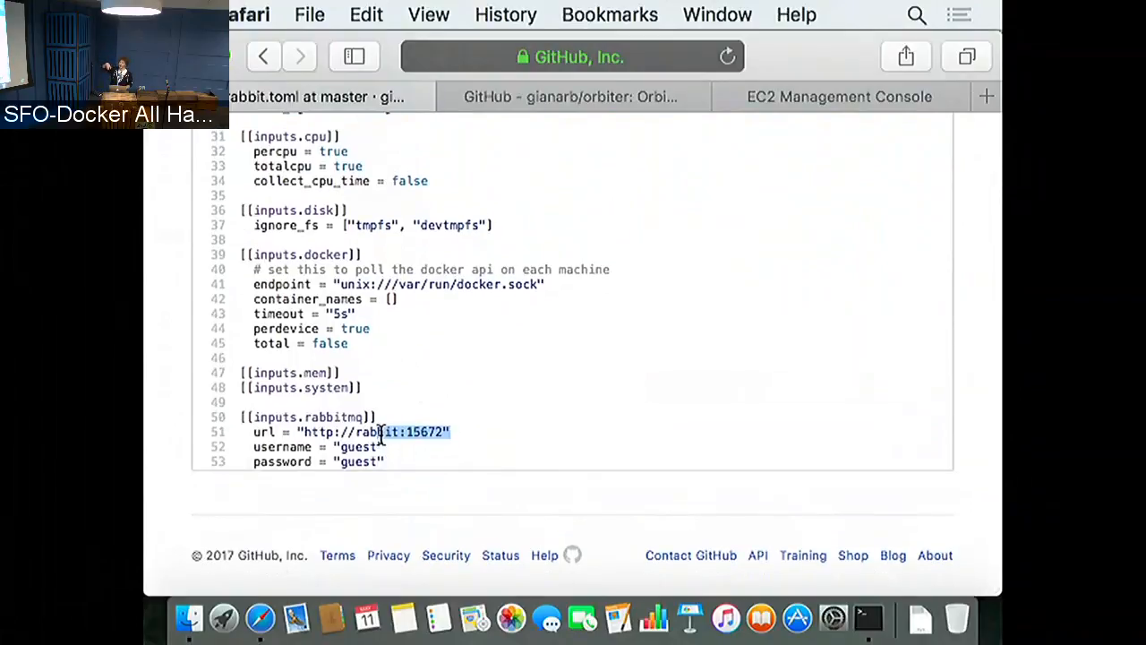
scroll("down", 3)
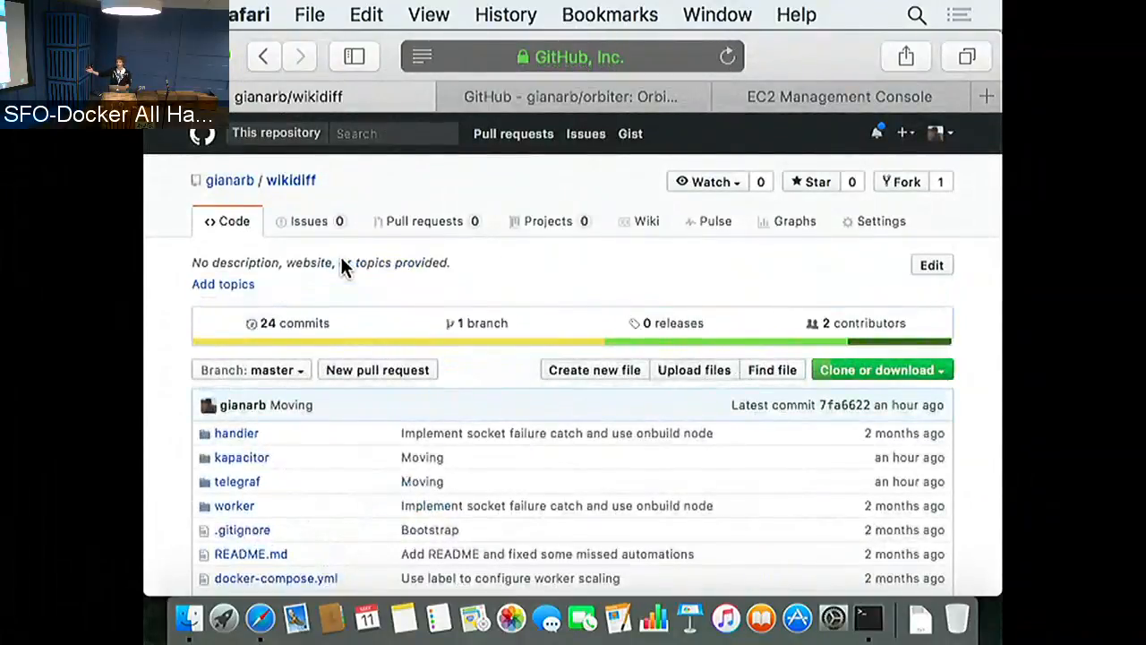
Step: Scroll the wikidiff file list down to rabbit.tick, telegraf-stack.yml and tick-stack.yml
scroll("down", 3)
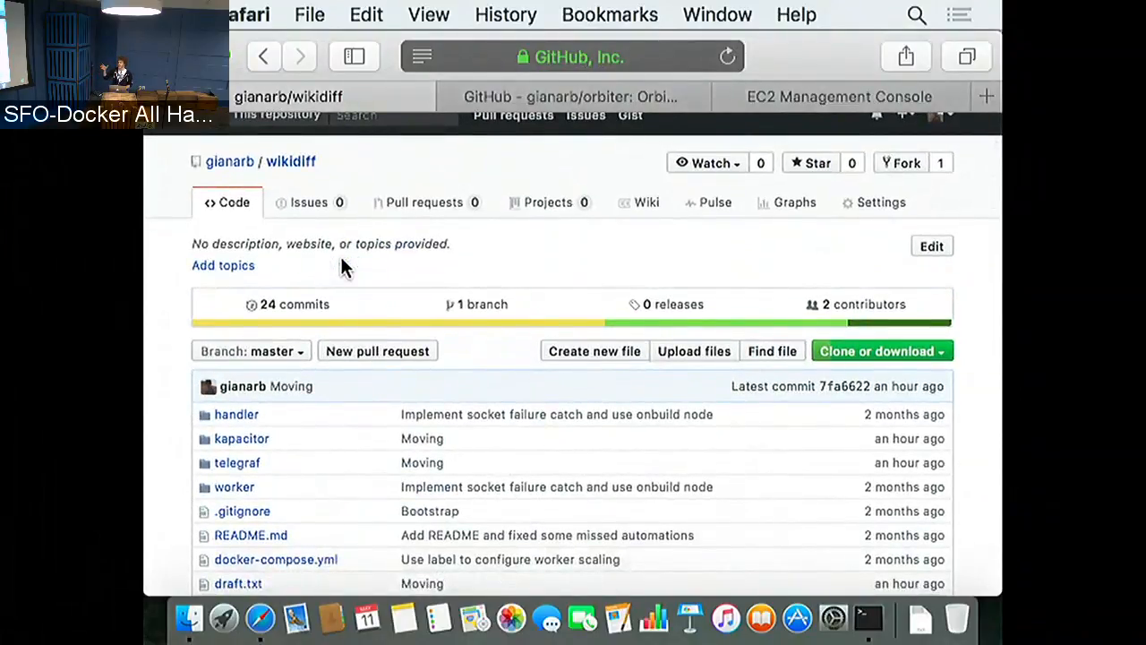
scroll("down", 3)
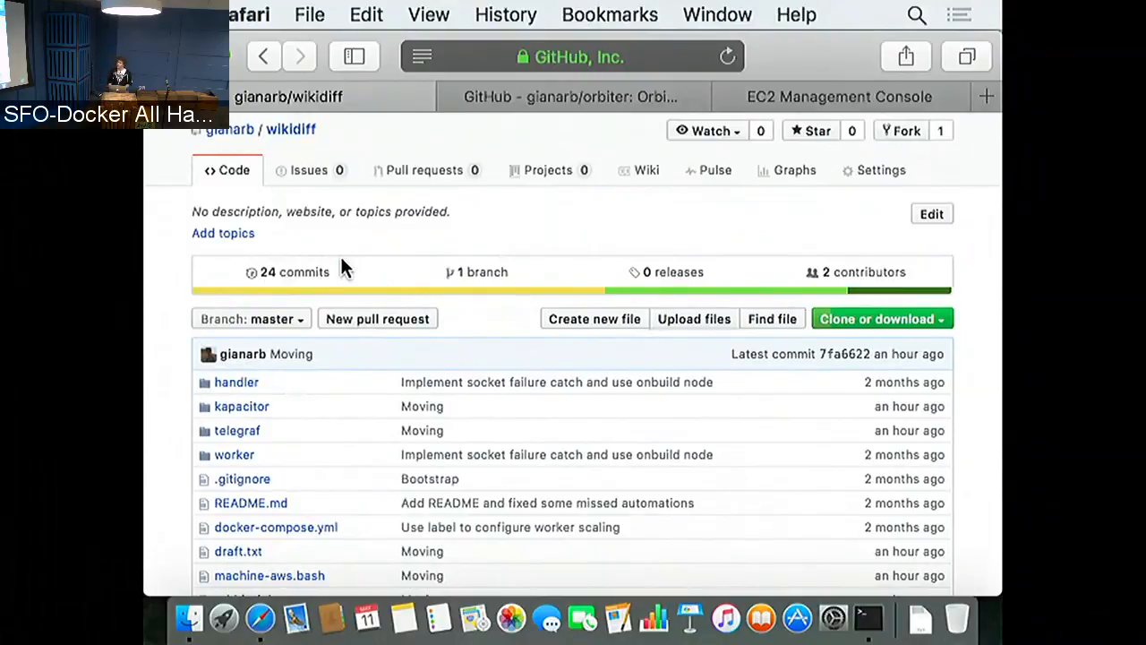
mouse_move(366, 236)
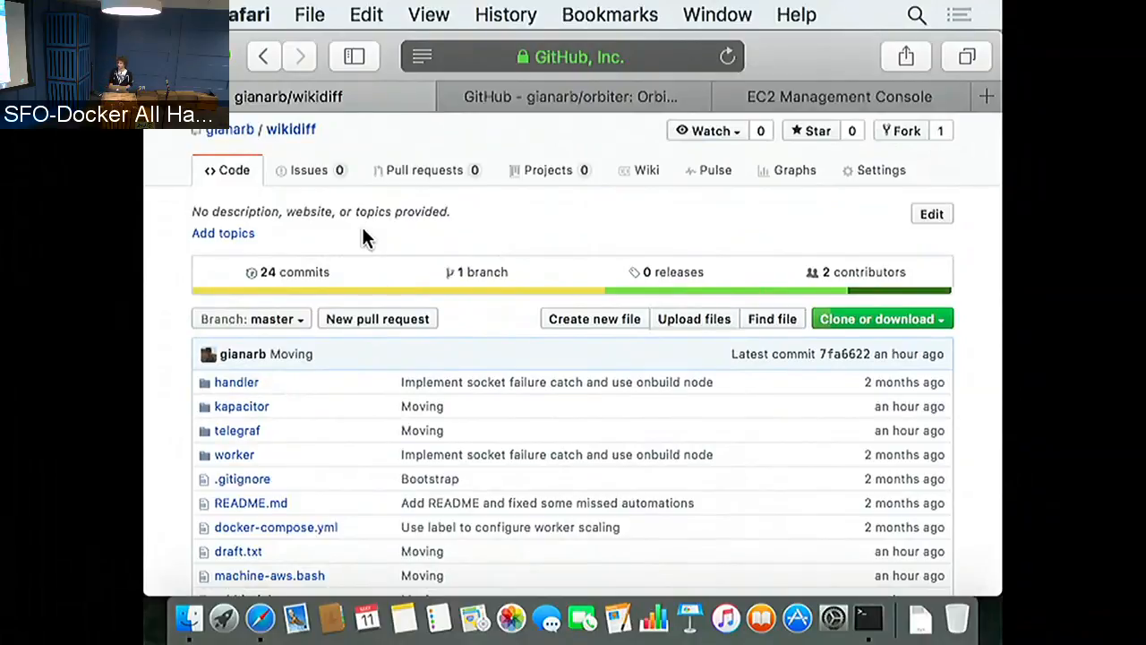
scroll("down", 3)
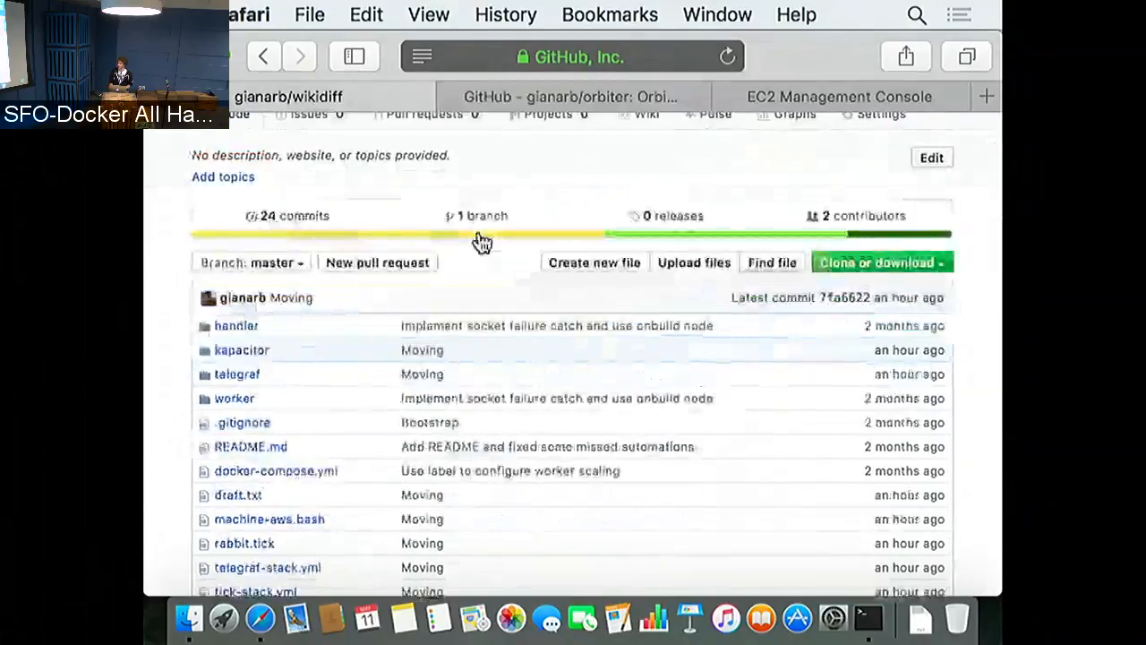
scroll("down", 3)
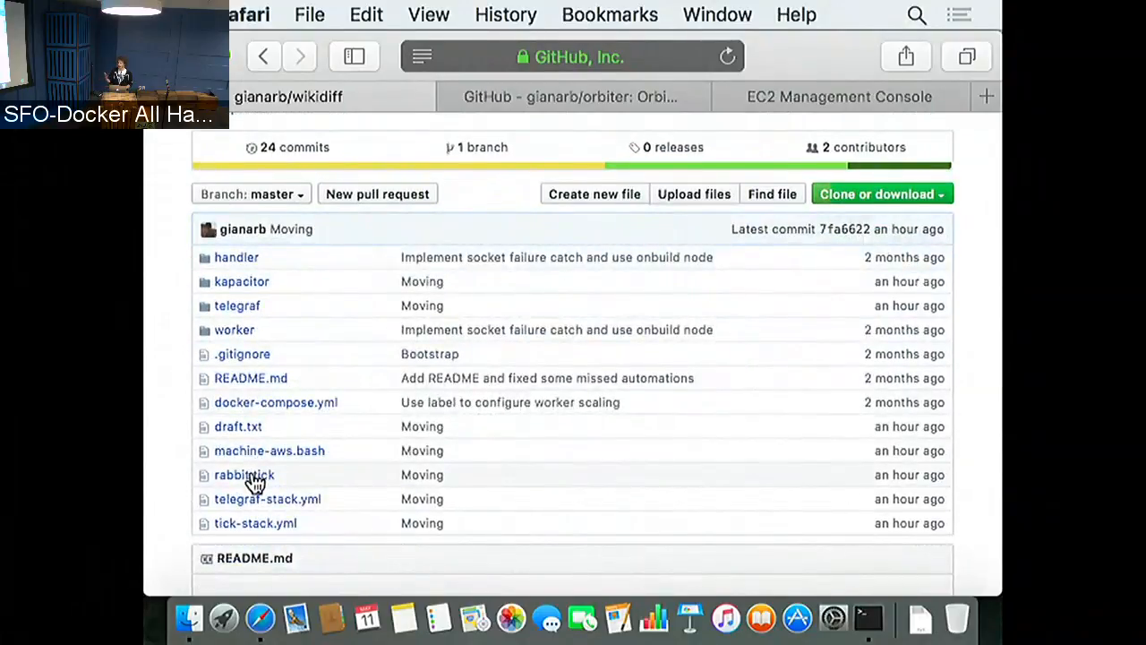
mouse_move(255, 474)
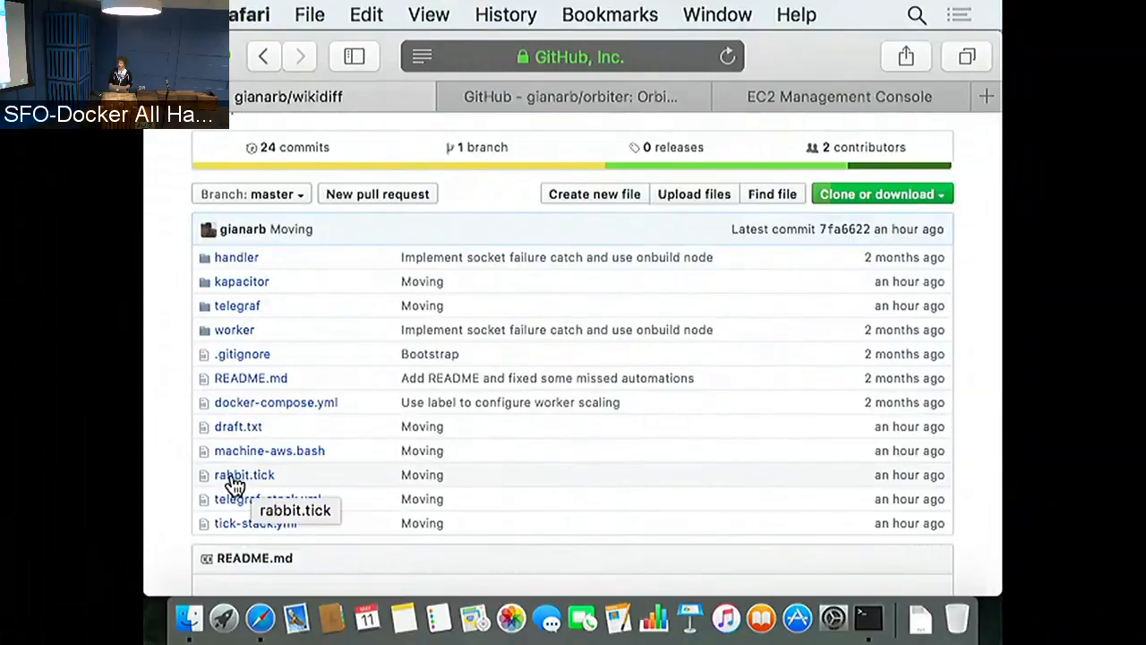
Step: View rabbit.tick, reading its stream, alert trigger posting to wiki_worker up, and influxDBOut sections
left_click(243, 474)
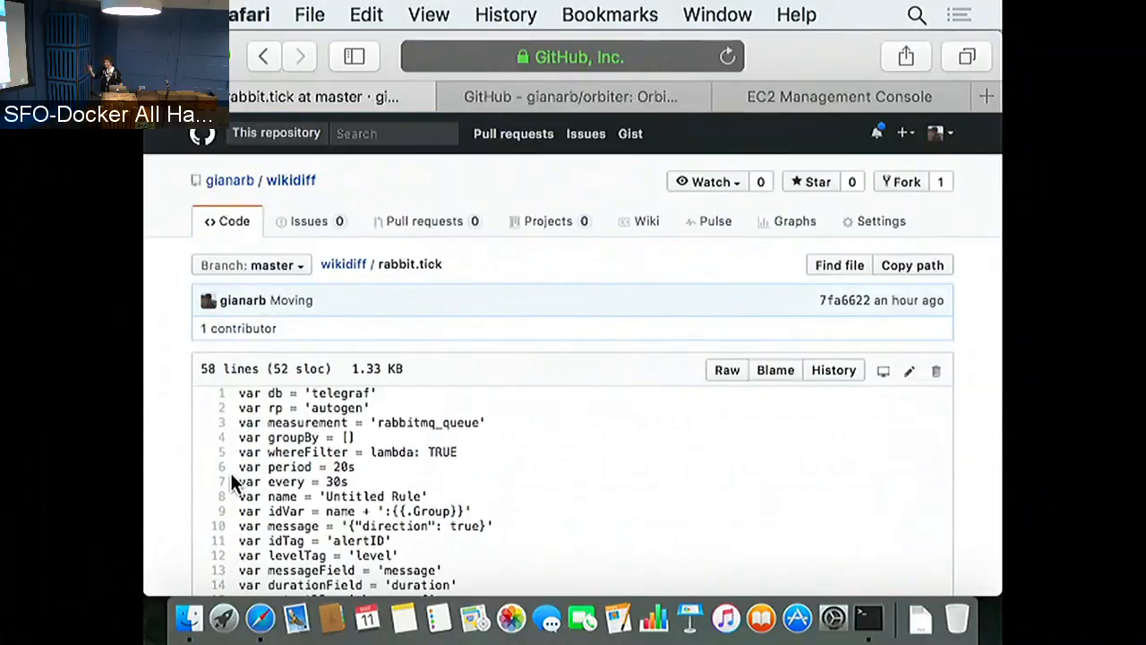
scroll("down", 3)
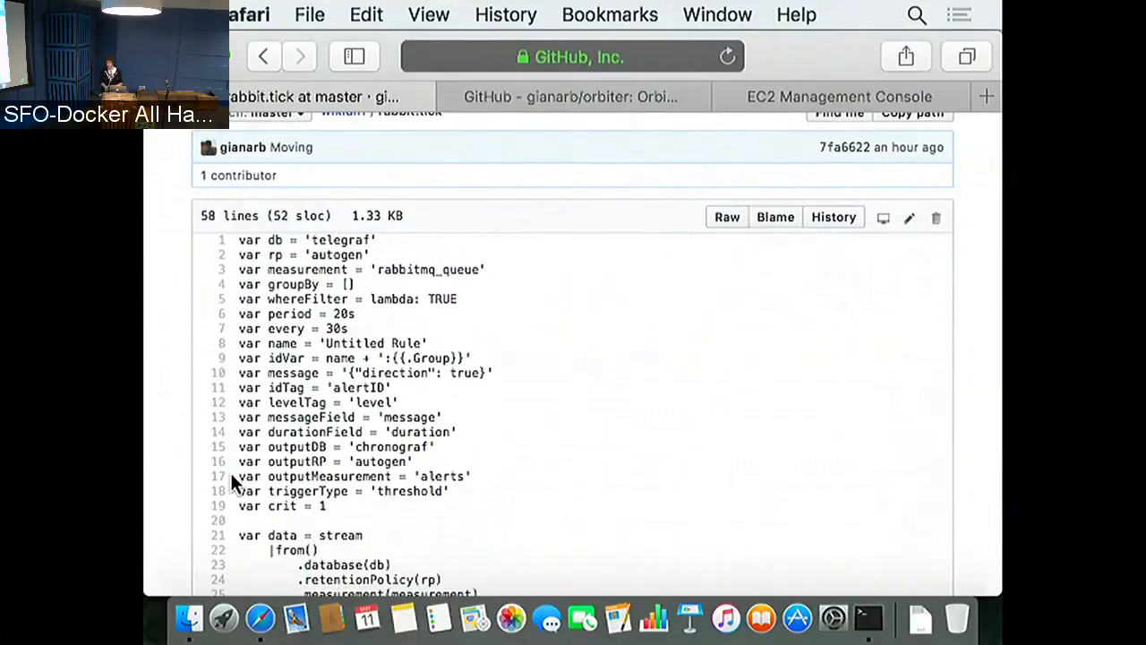
scroll("down", 3)
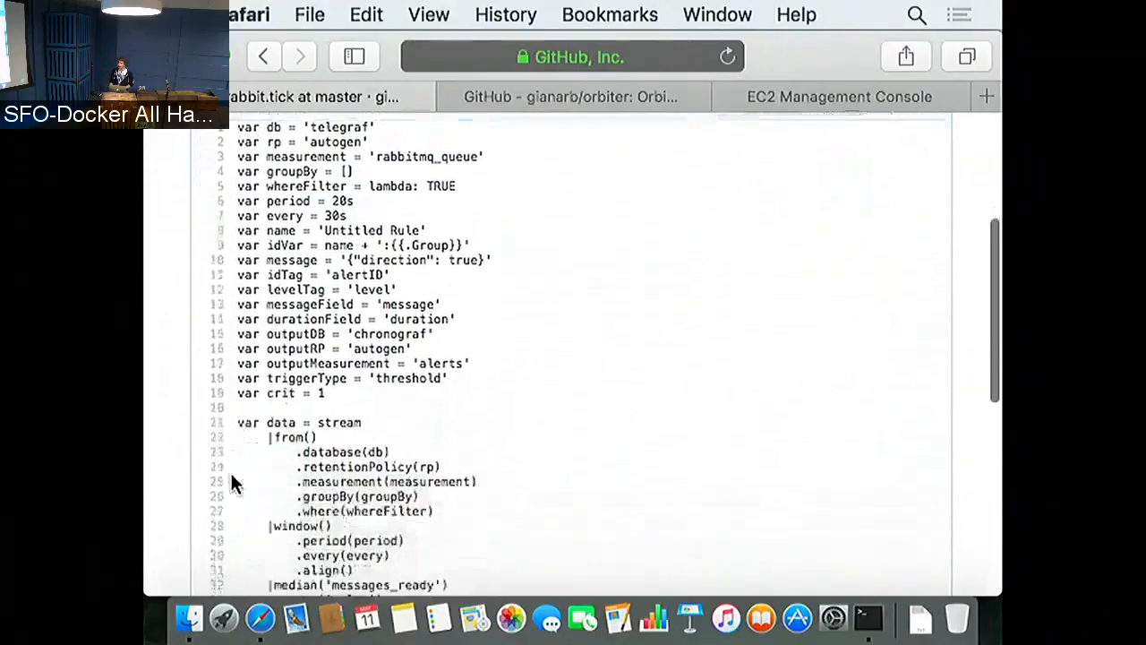
scroll("down", 3)
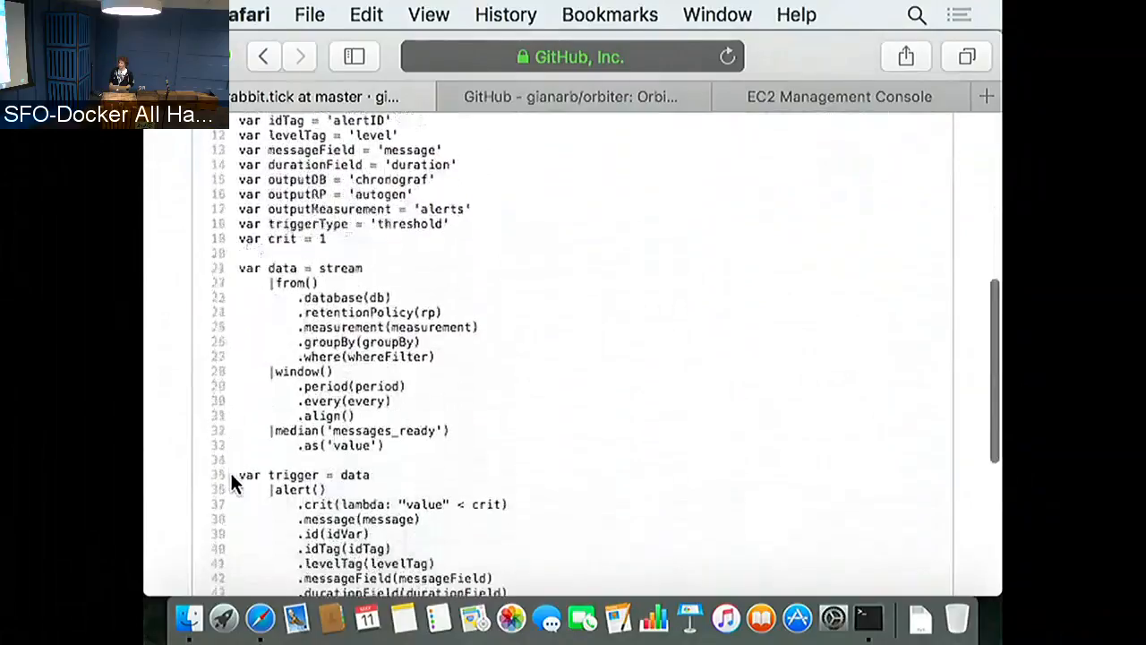
scroll("down", 3)
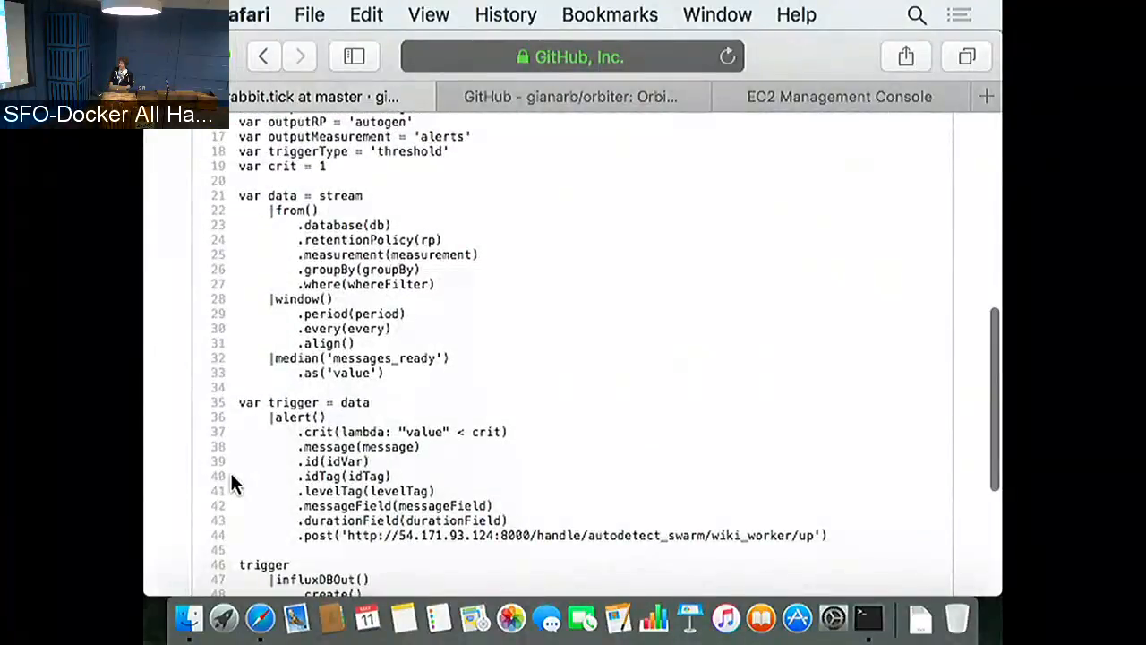
scroll("down", 3)
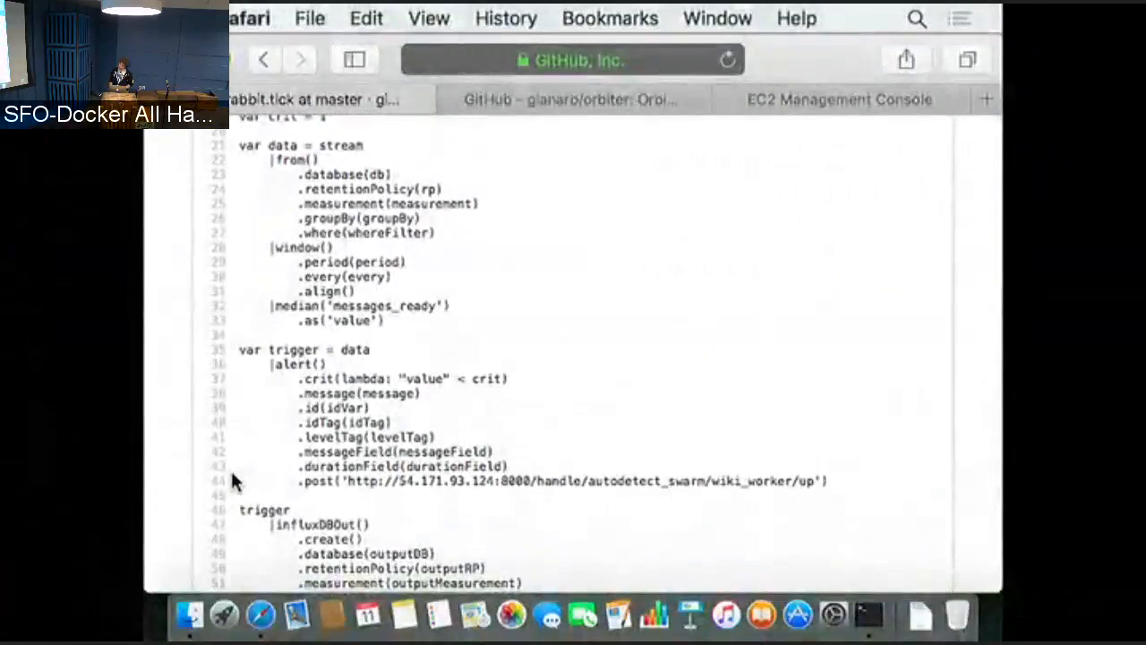
scroll("down", 3)
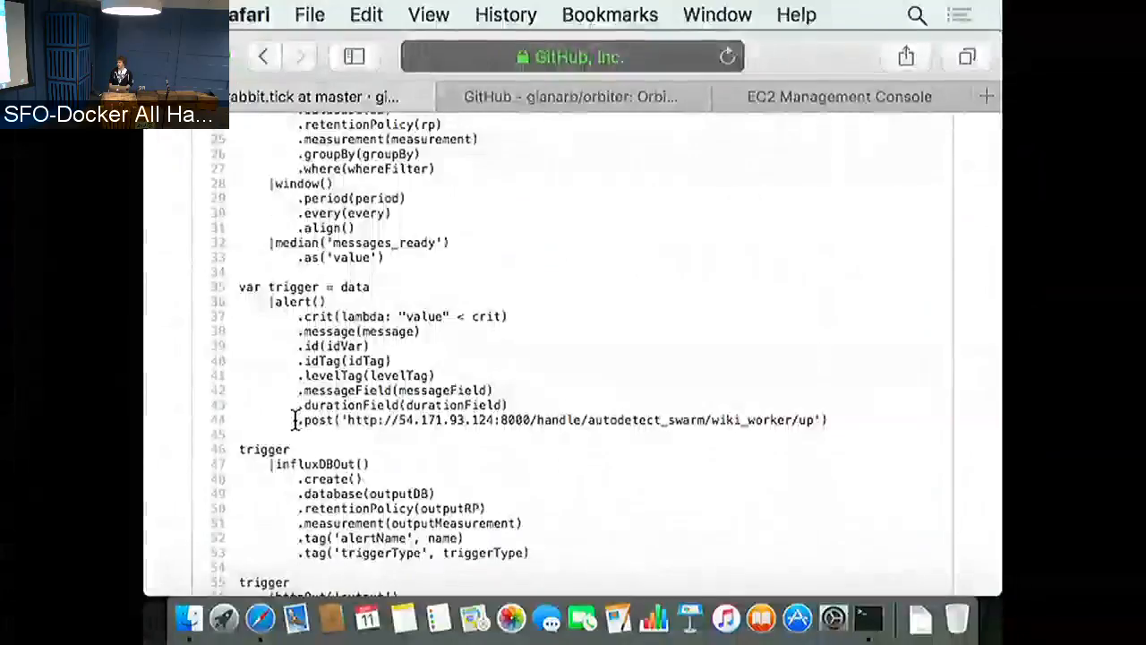
left_click_drag(301, 418, 580, 419)
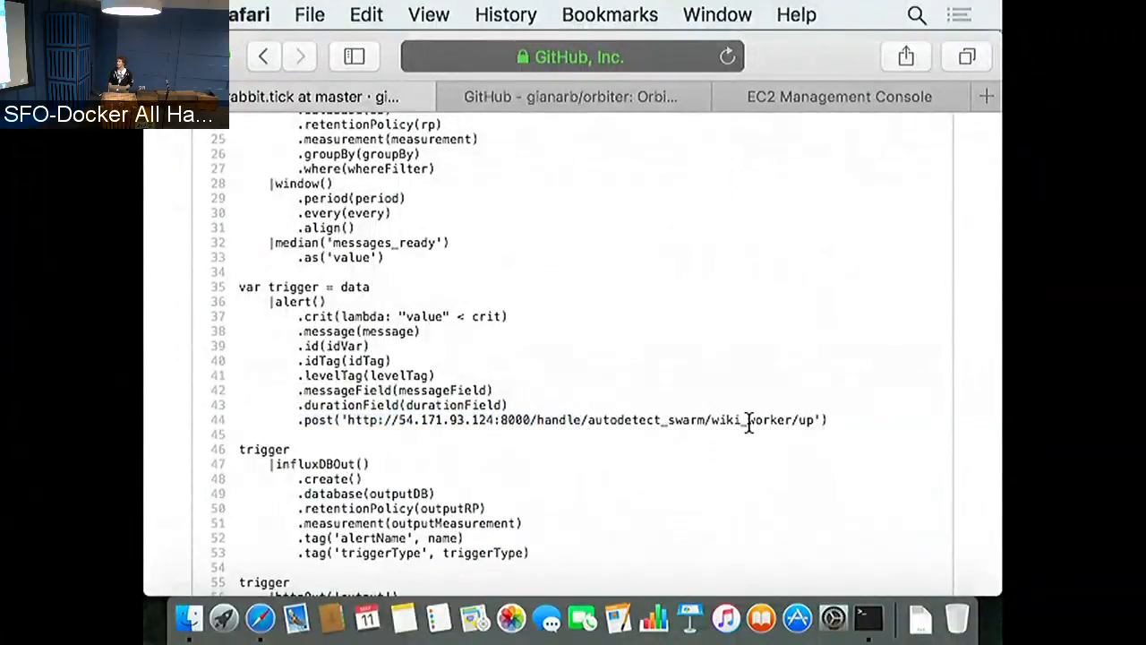
double_click(752, 419)
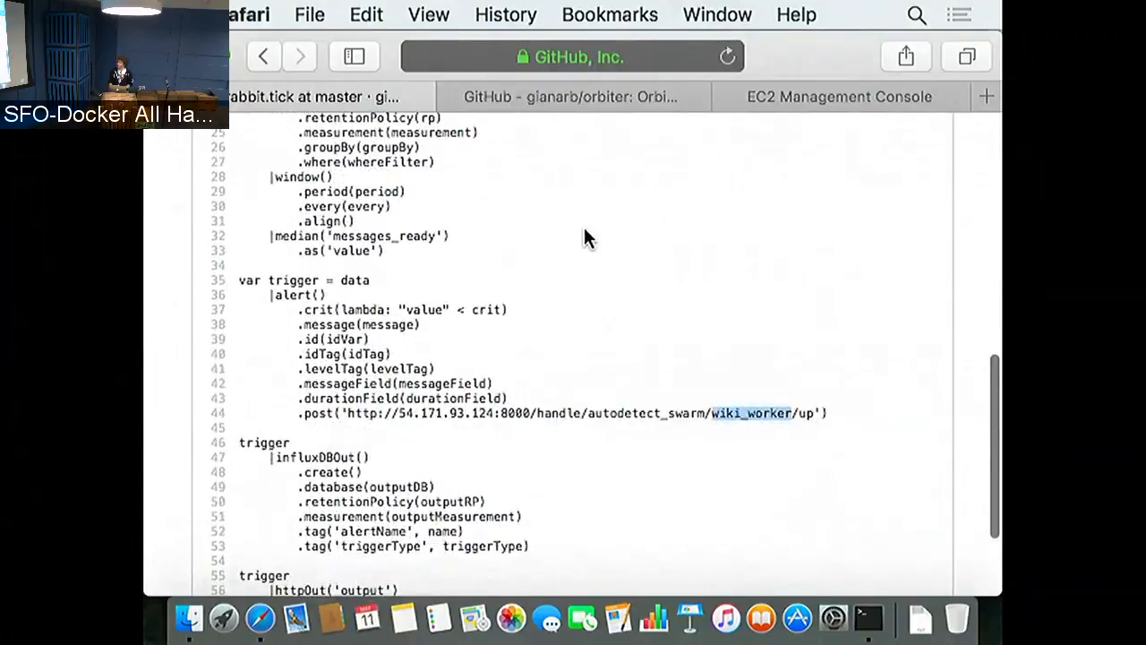
scroll("down", 3)
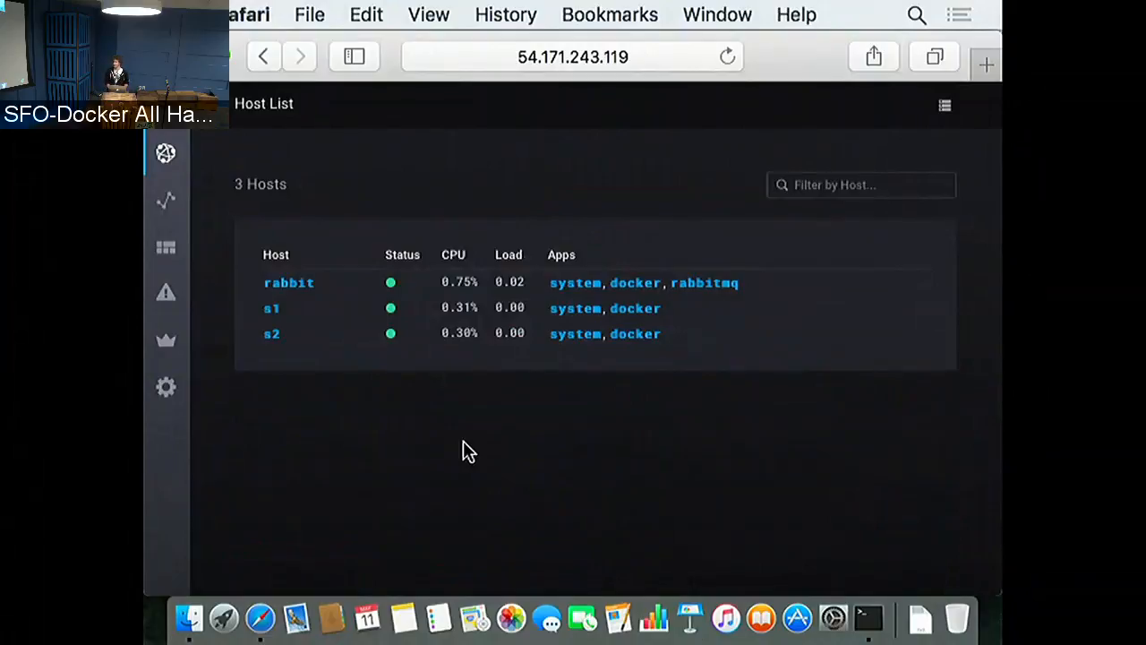
mouse_move(510, 455)
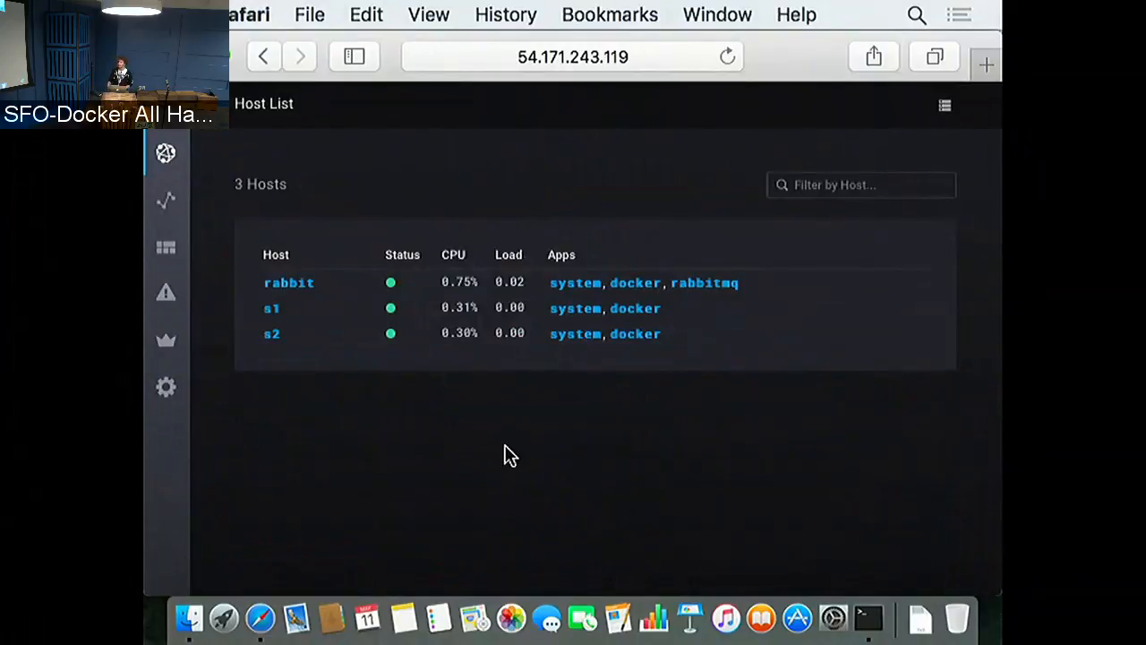
mouse_move(516, 455)
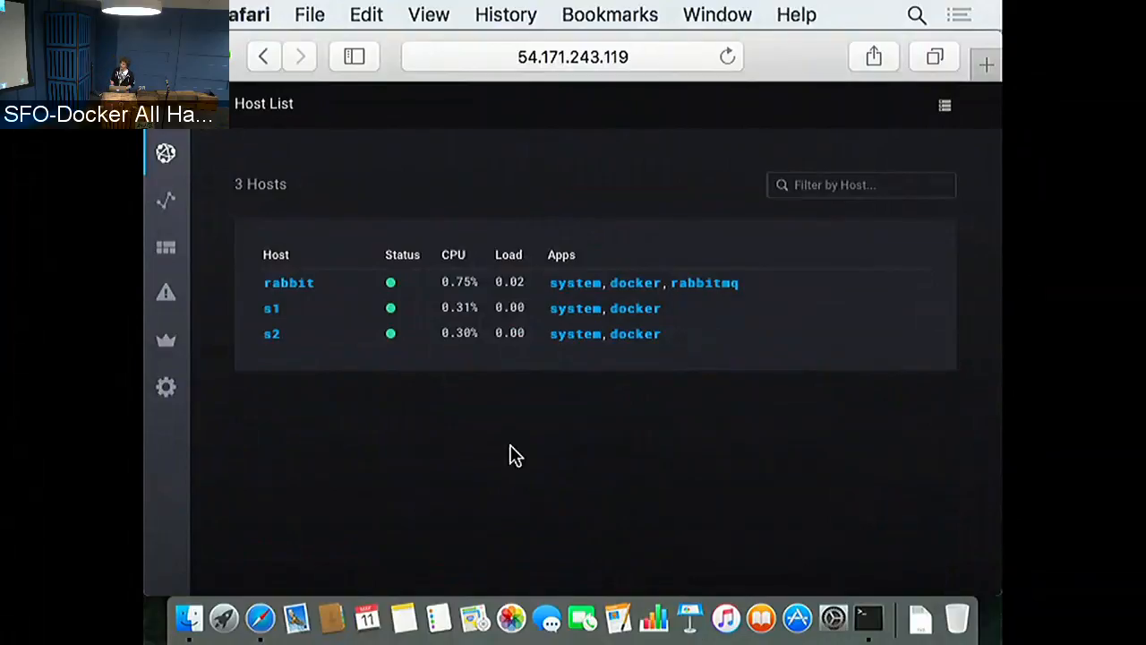
mouse_move(376, 374)
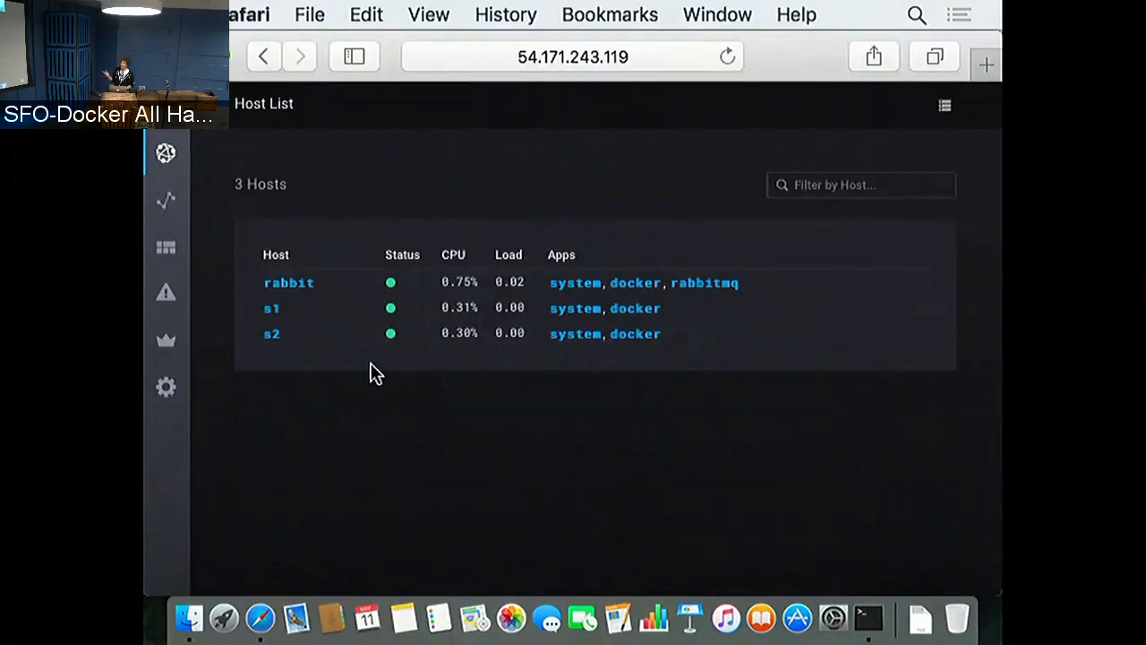
mouse_move(376, 376)
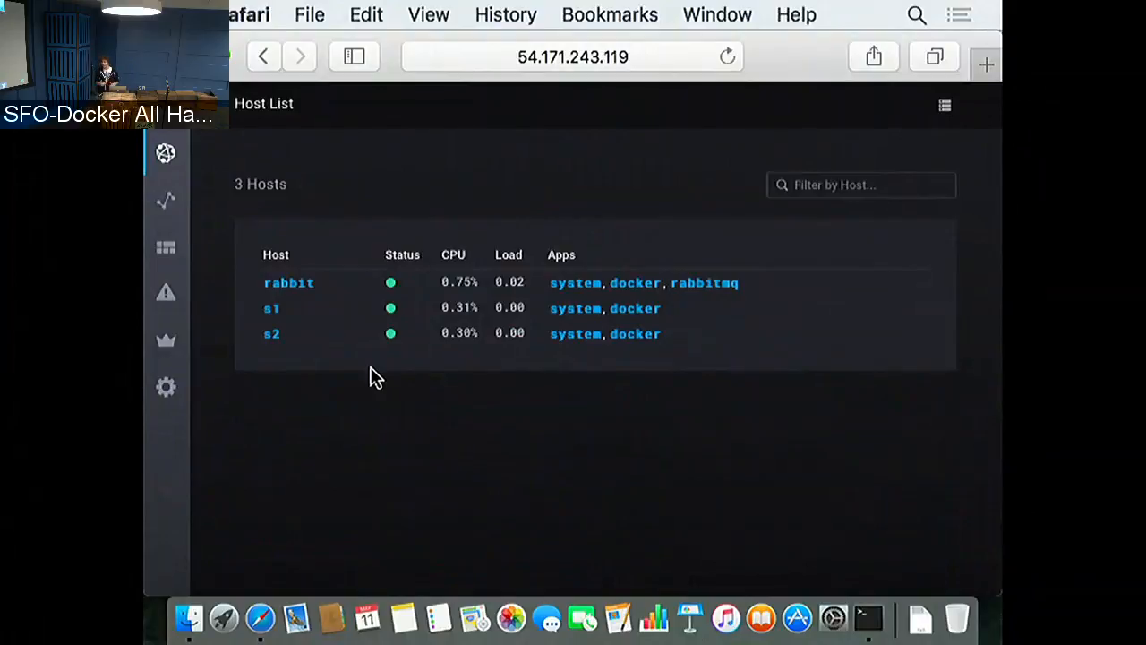
mouse_move(336, 308)
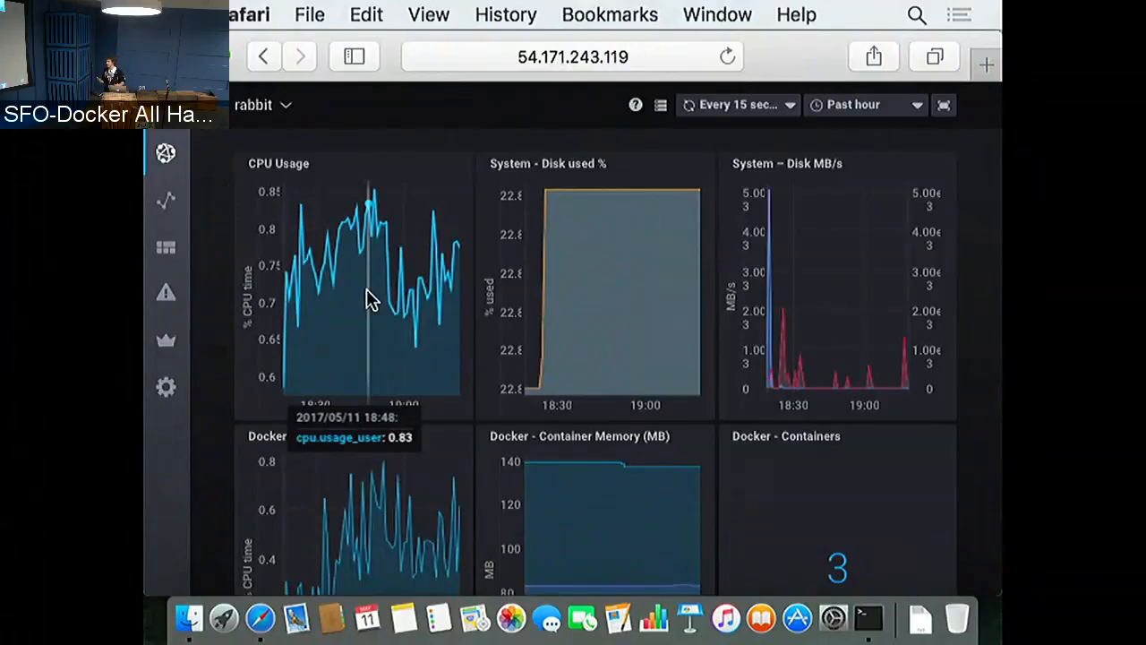
scroll("down", 3)
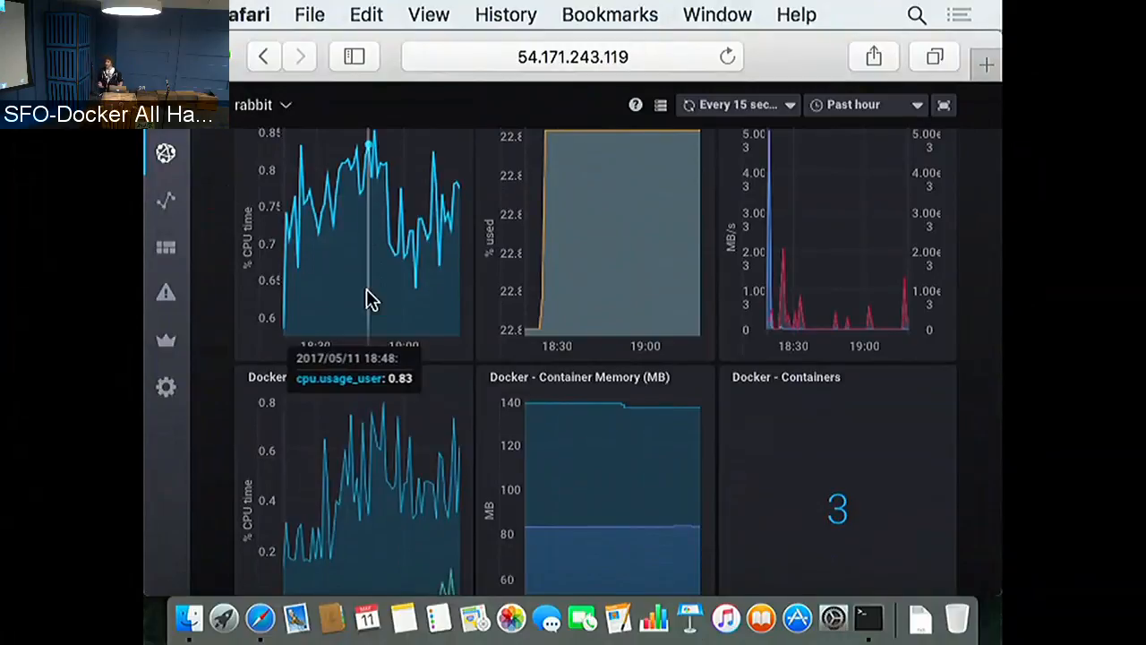
scroll("down", 3)
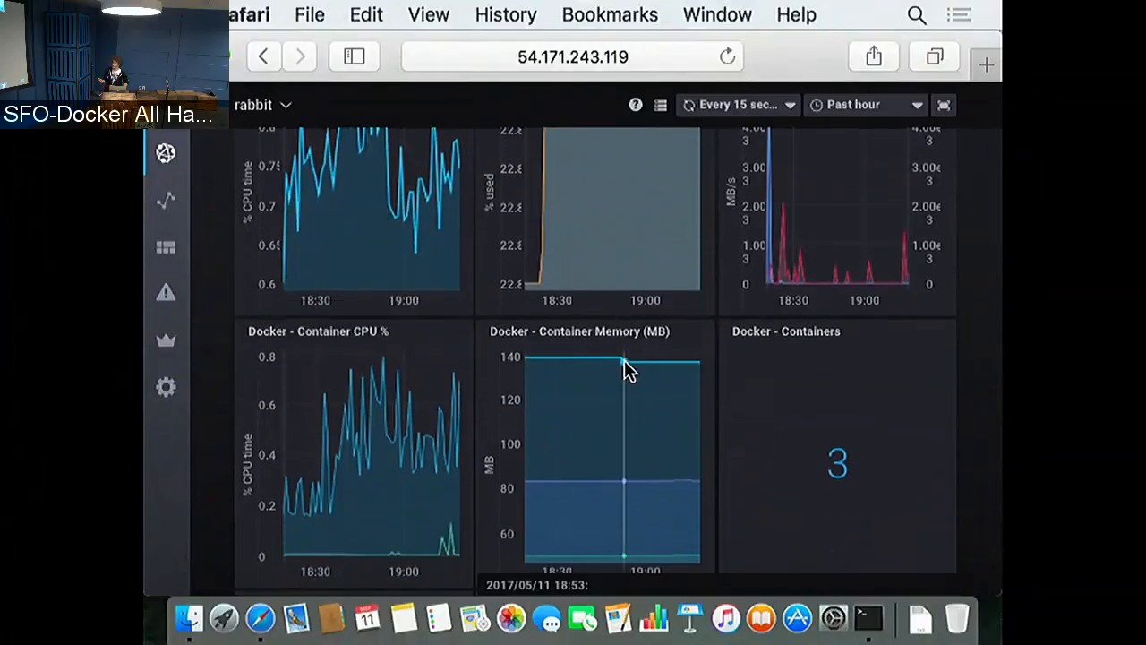
mouse_move(720, 367)
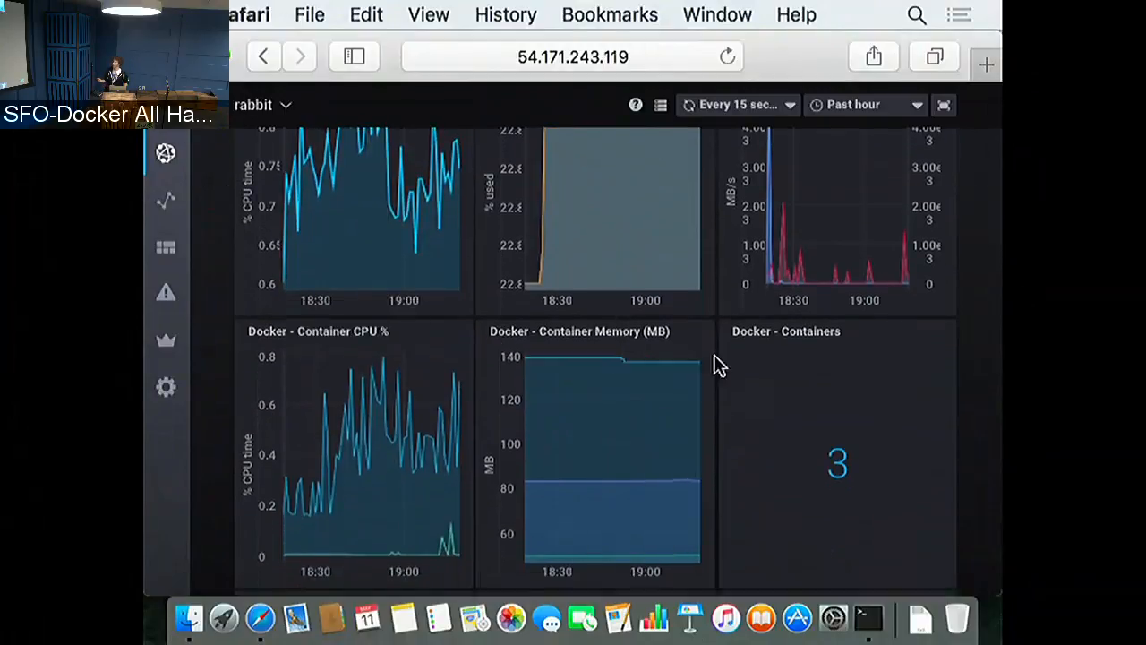
scroll("down", 3)
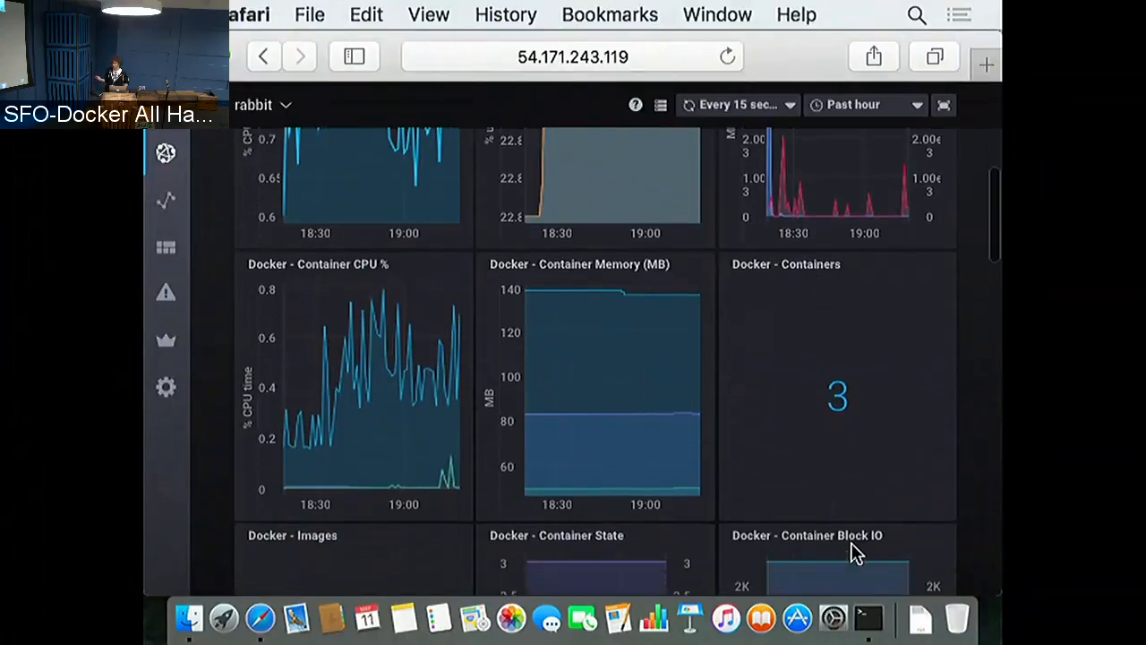
scroll("down", 3)
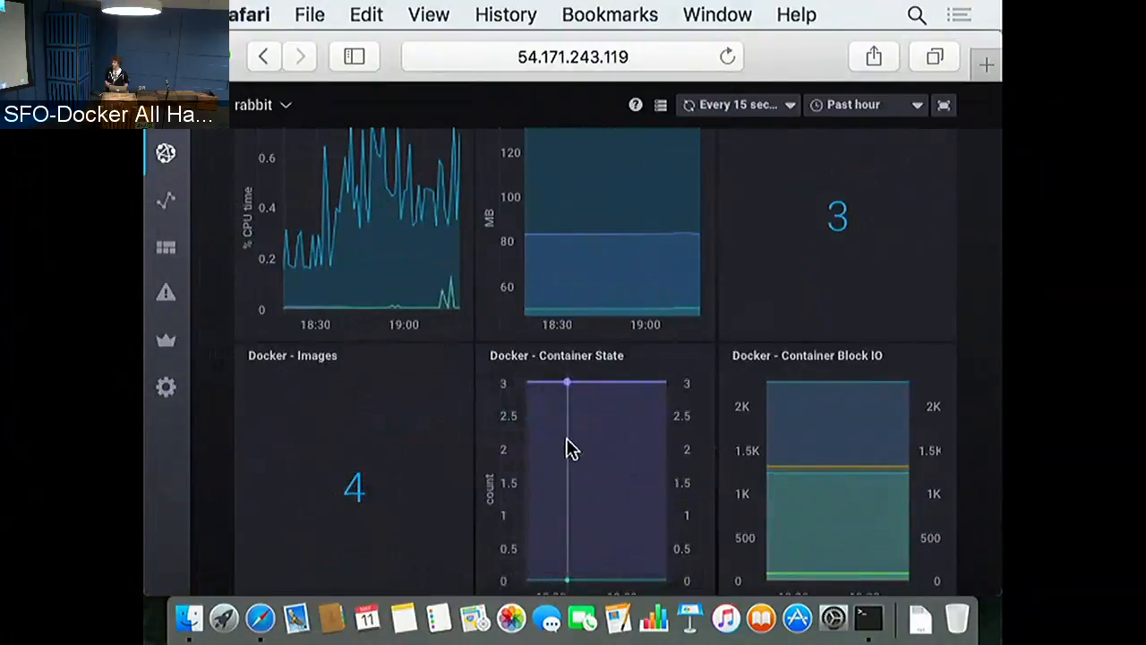
mouse_move(582, 466)
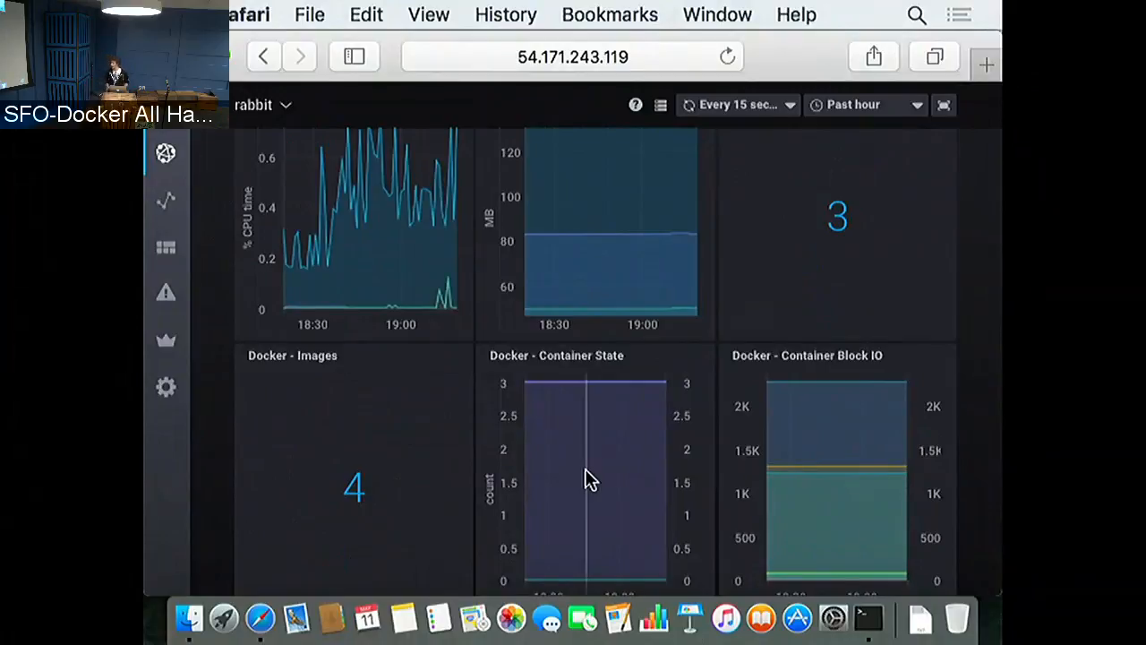
scroll("down", 3)
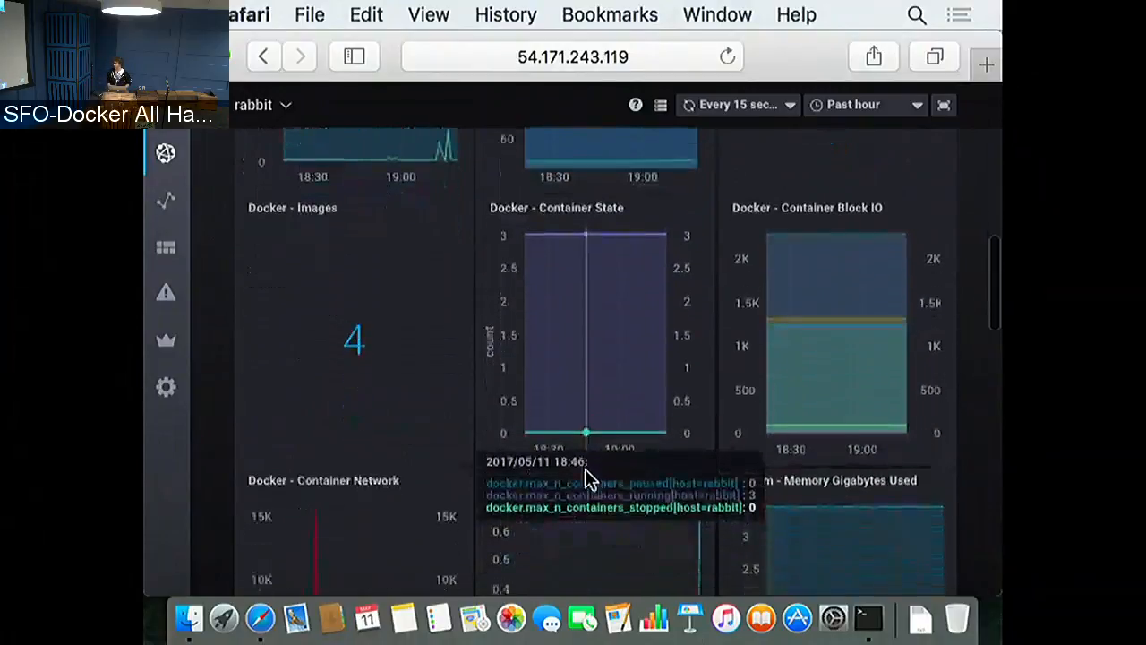
scroll("down", 3)
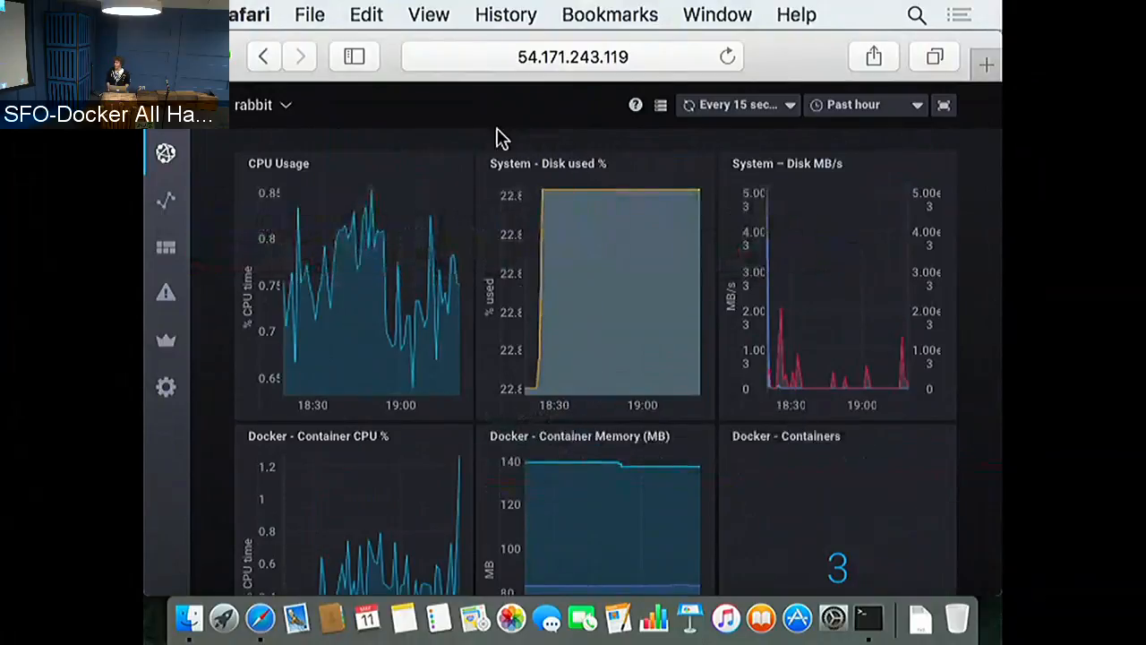
mouse_move(479, 158)
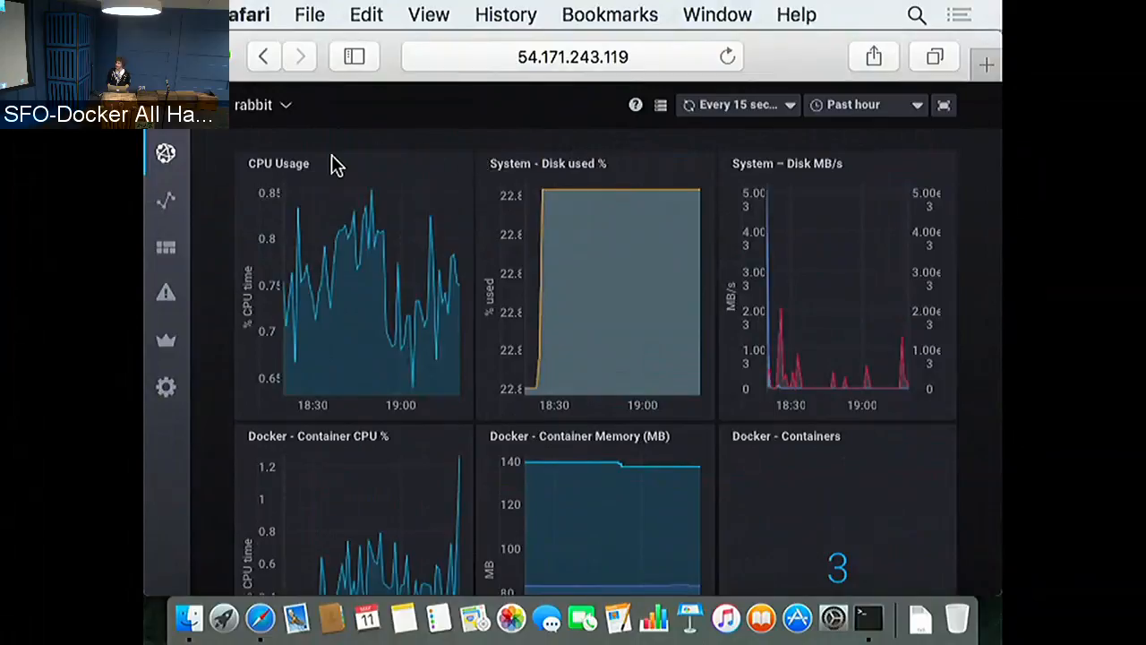
mouse_move(318, 529)
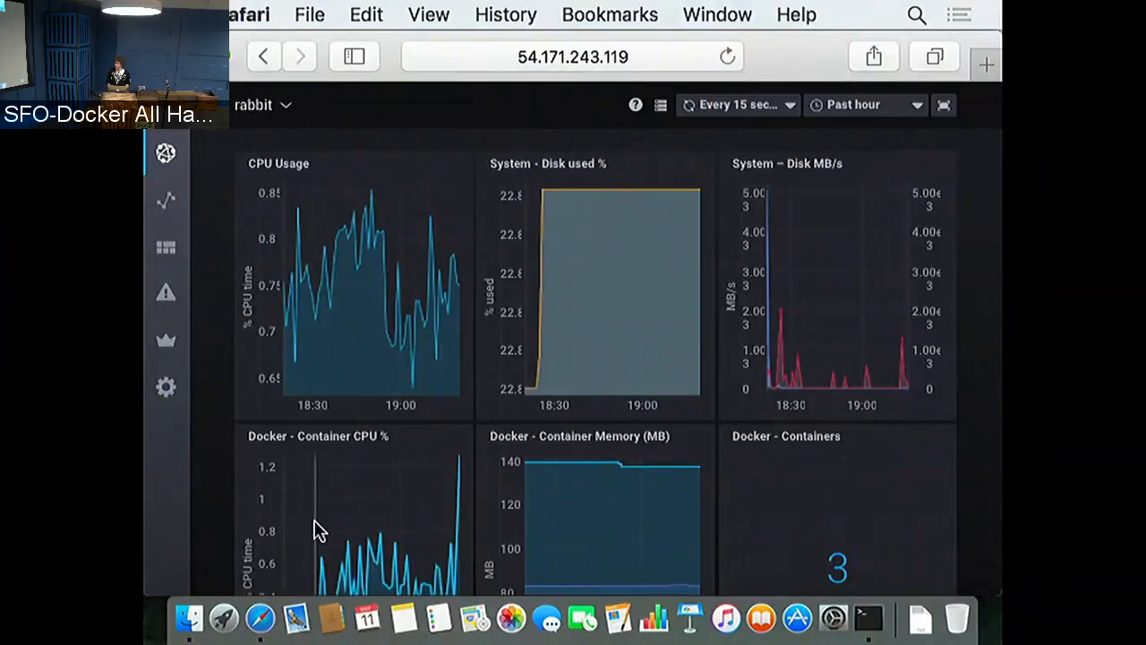
mouse_move(261, 617)
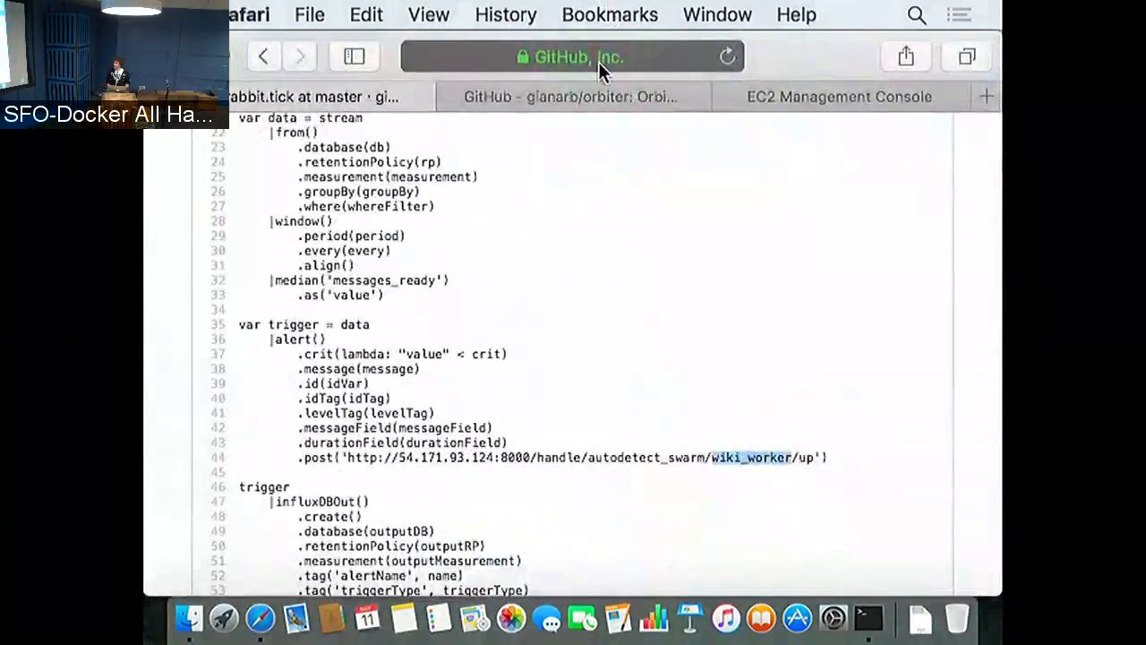
Step: Return to the GitHub glanarb/orbiter repository's file listing
left_click(573, 96)
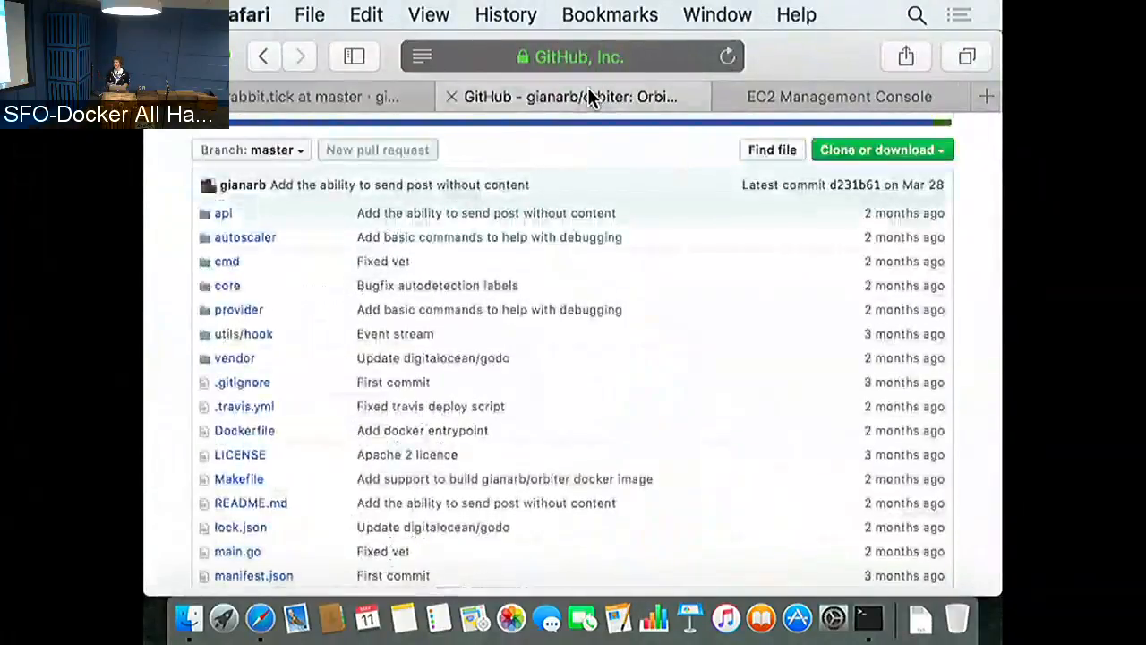